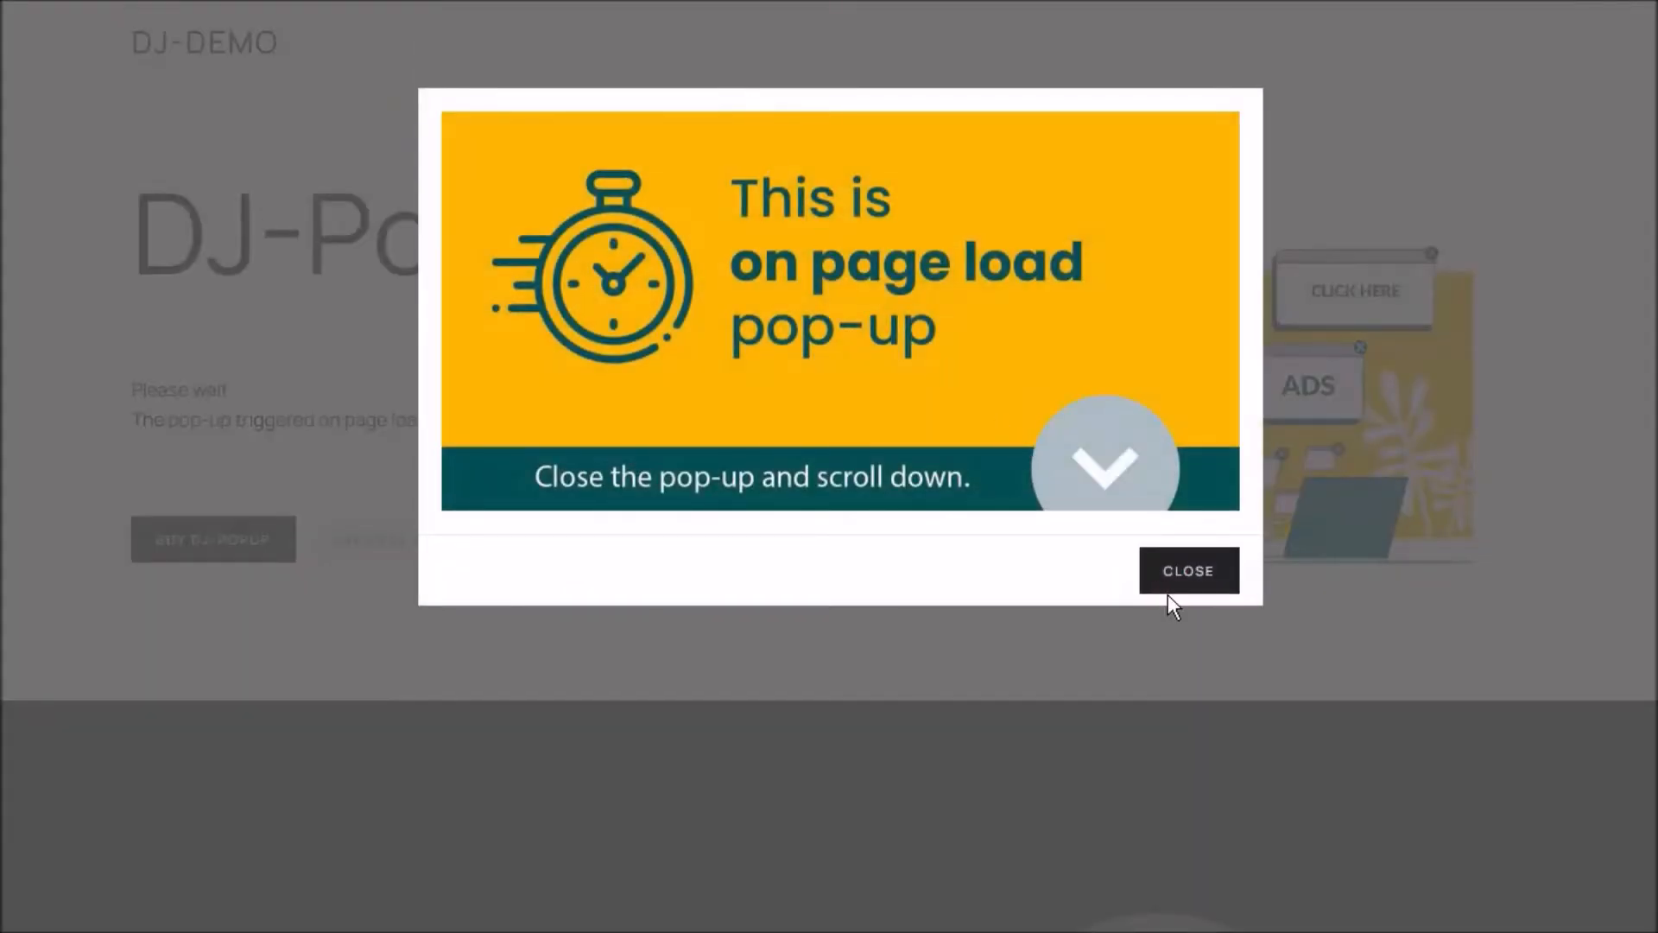
Dismiss the page-load popup, then show and close the CLICK ME and Hover me example popups.
left_click(1188, 570)
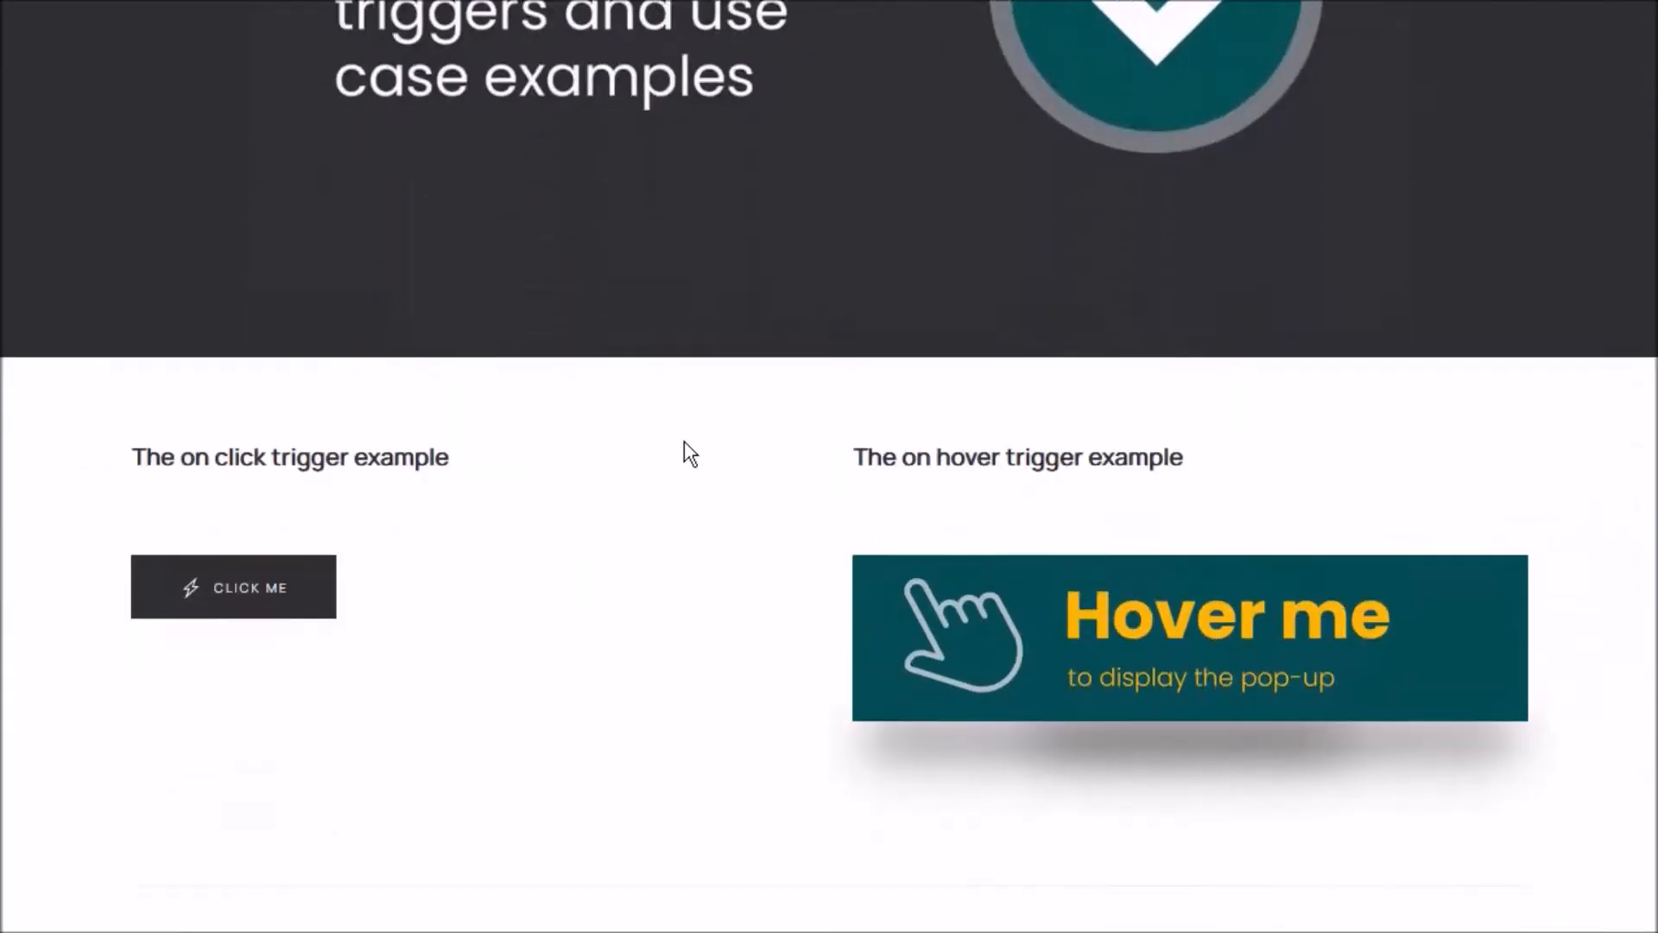
left_click(233, 587)
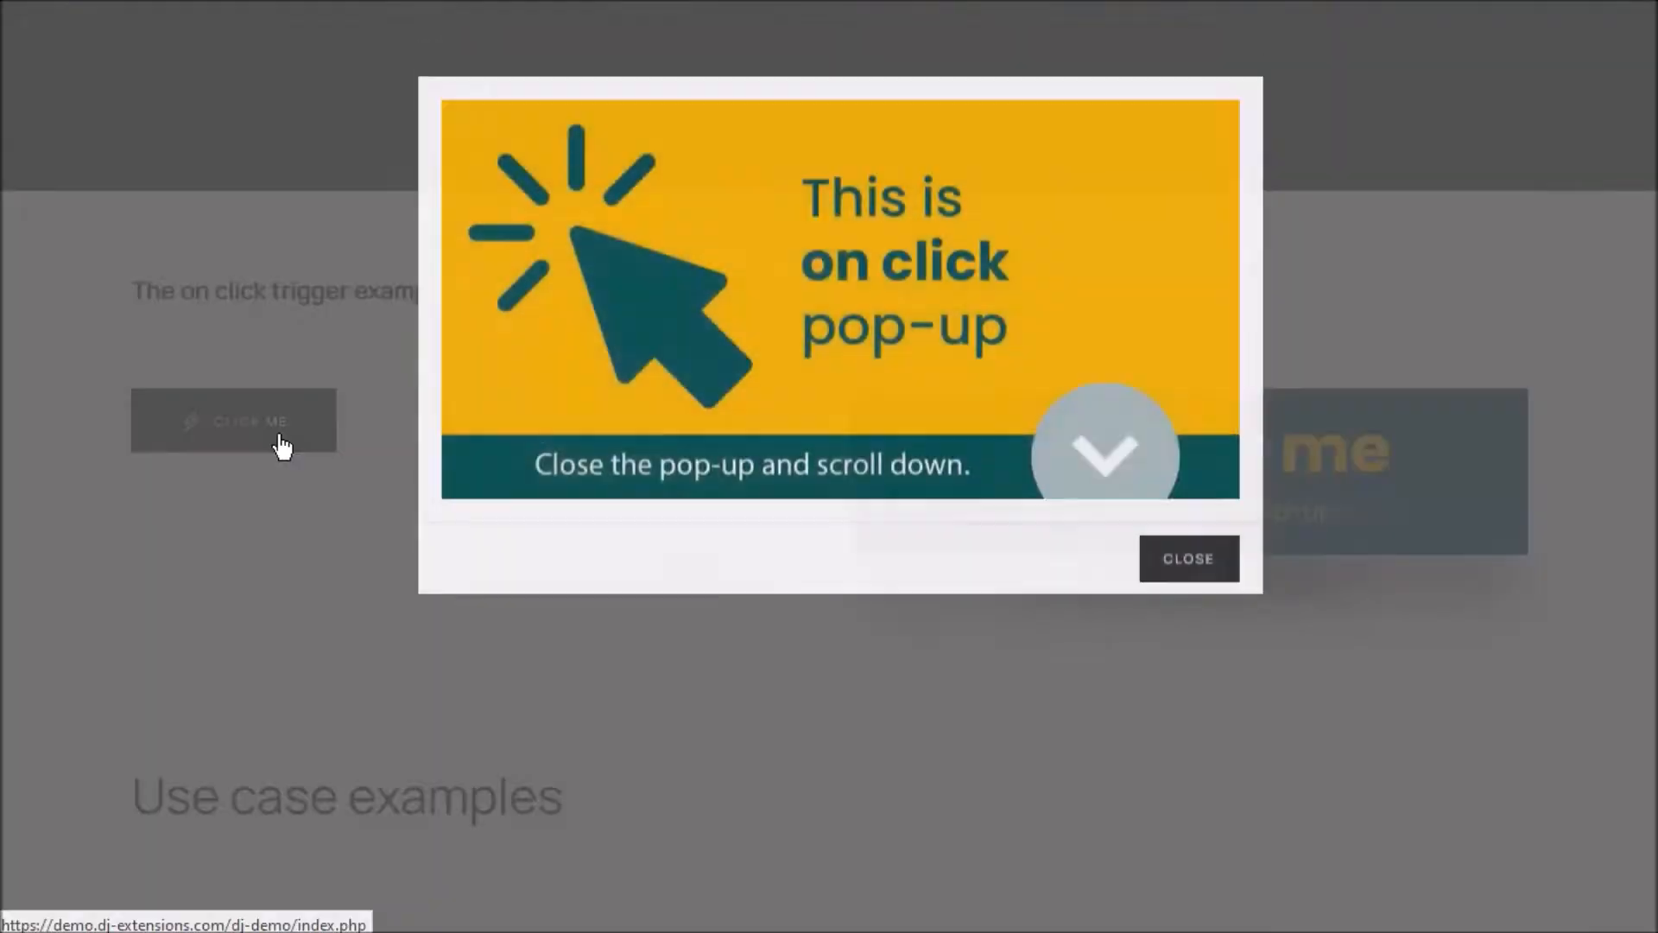
left_click(1188, 558)
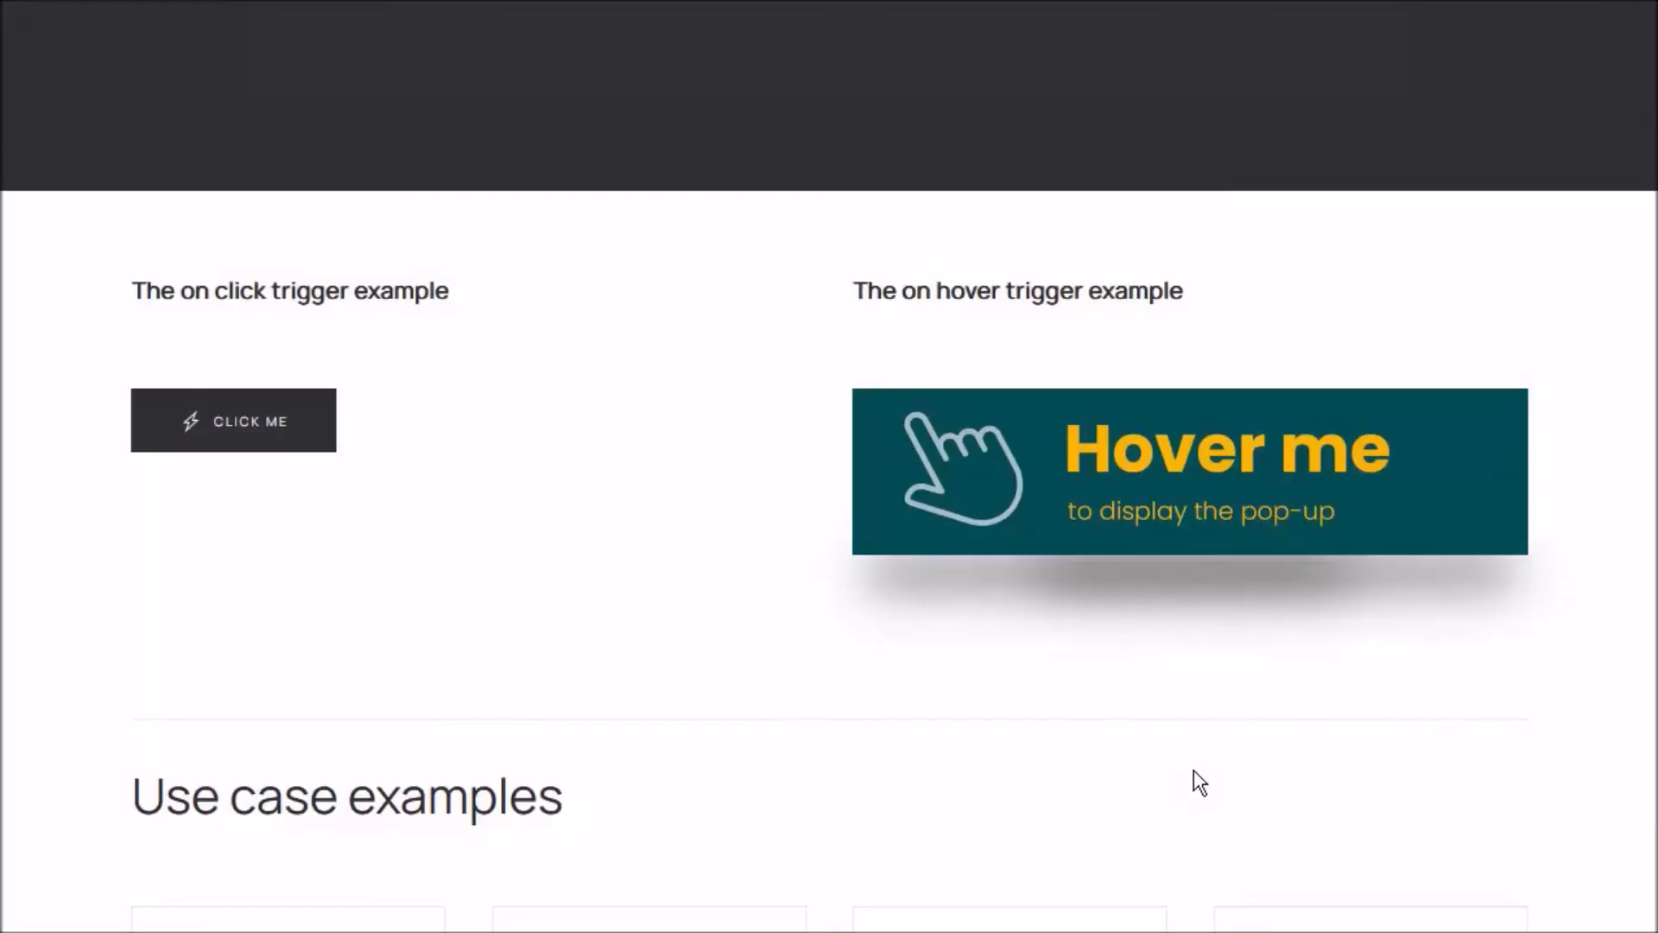
mouse_move(1188, 453)
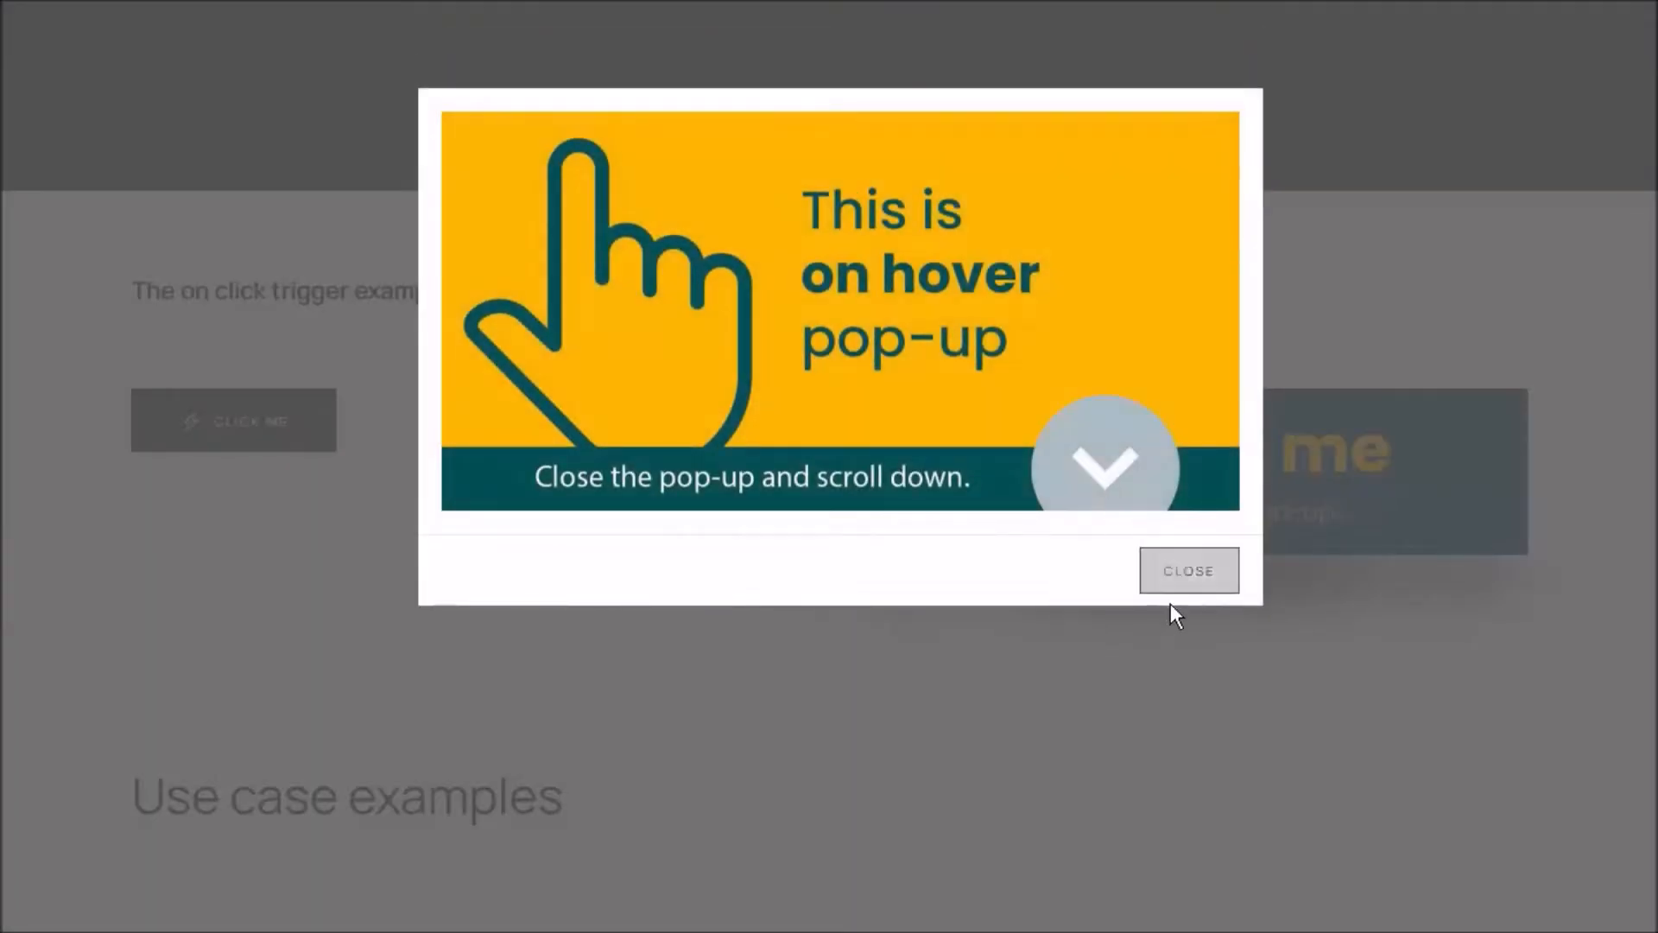
left_click(1188, 570)
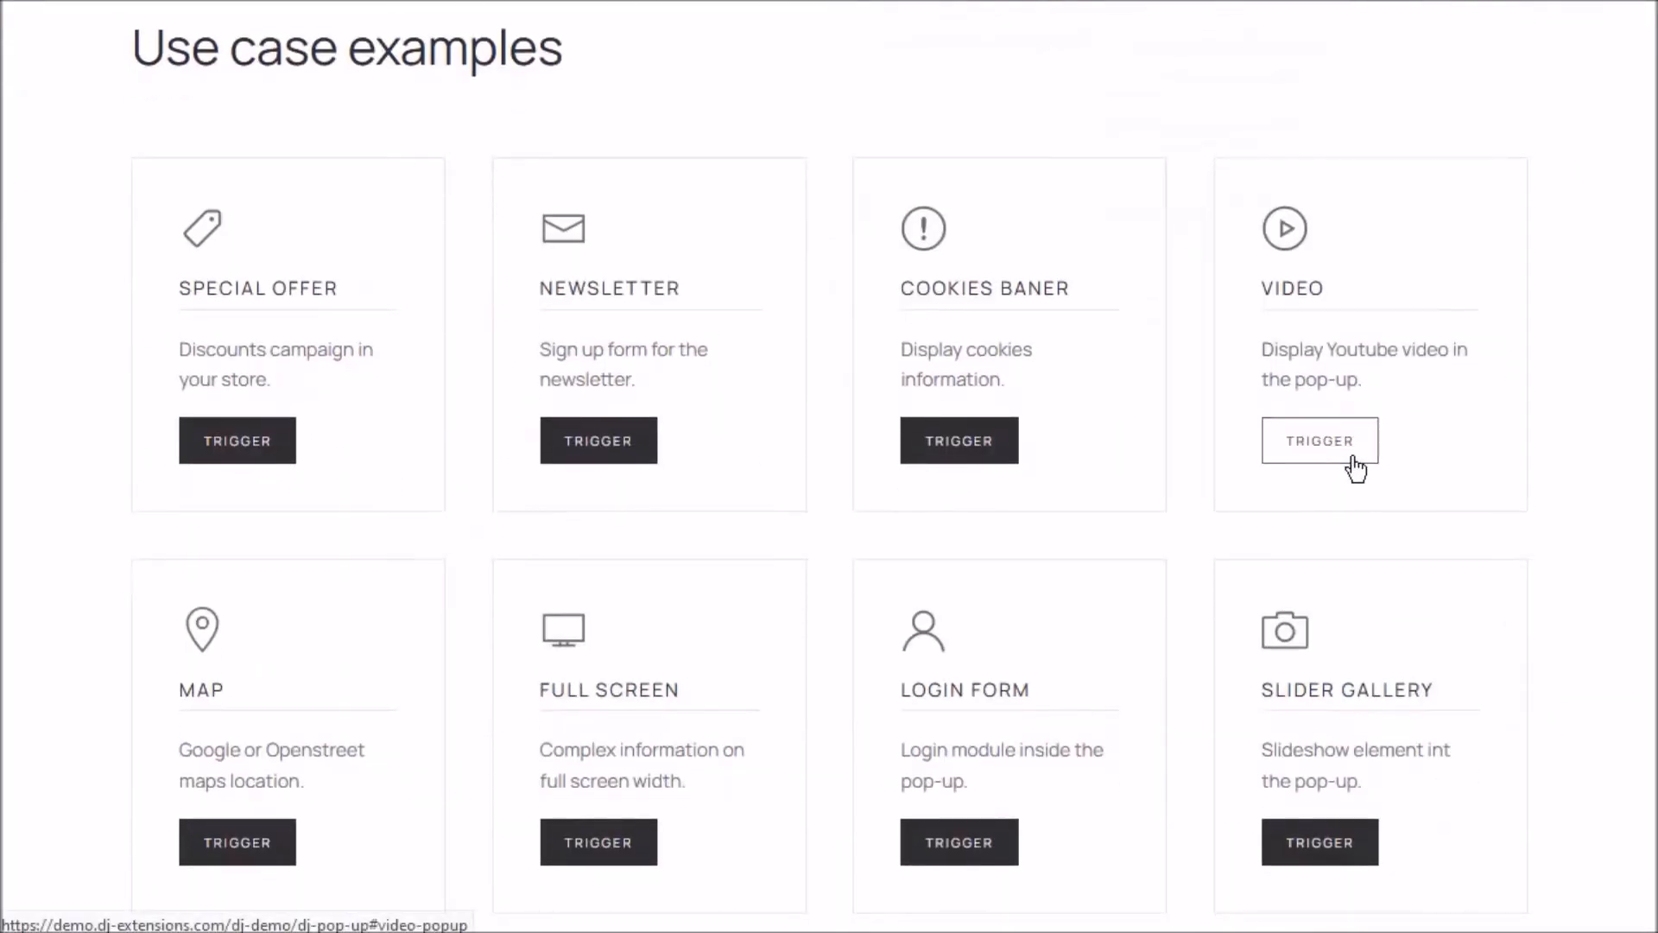
mouse_move(226, 867)
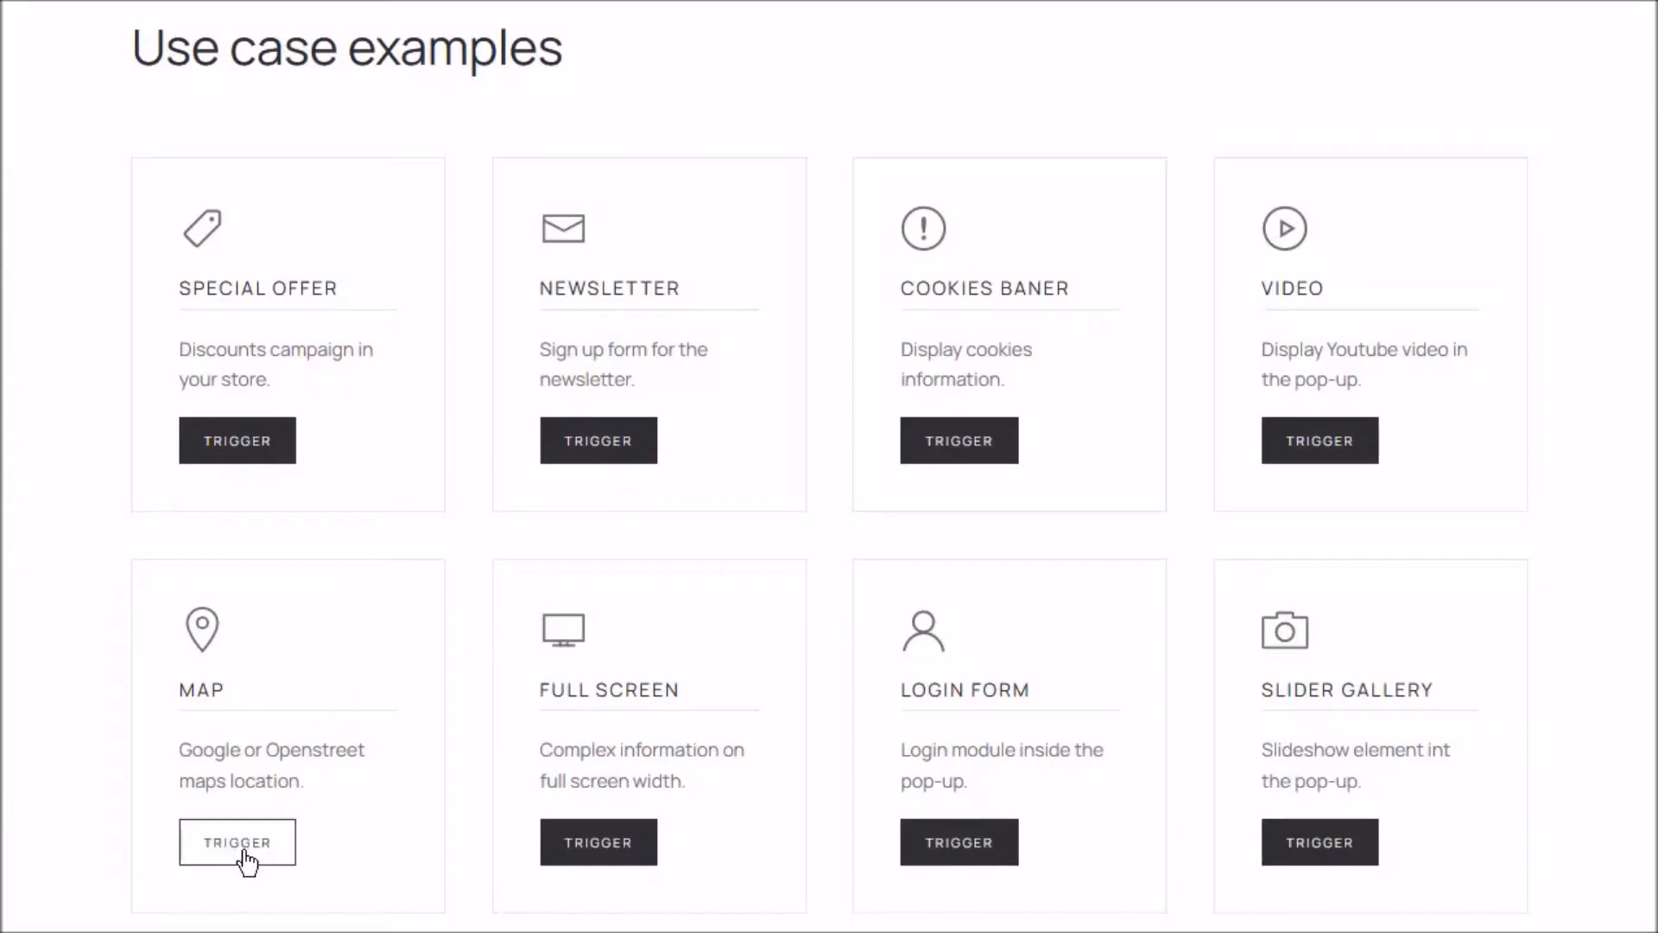
Try the Map, Login Form and slider gallery use-case popups, then reach the DJ-Popup plugin settings.
left_click(237, 843)
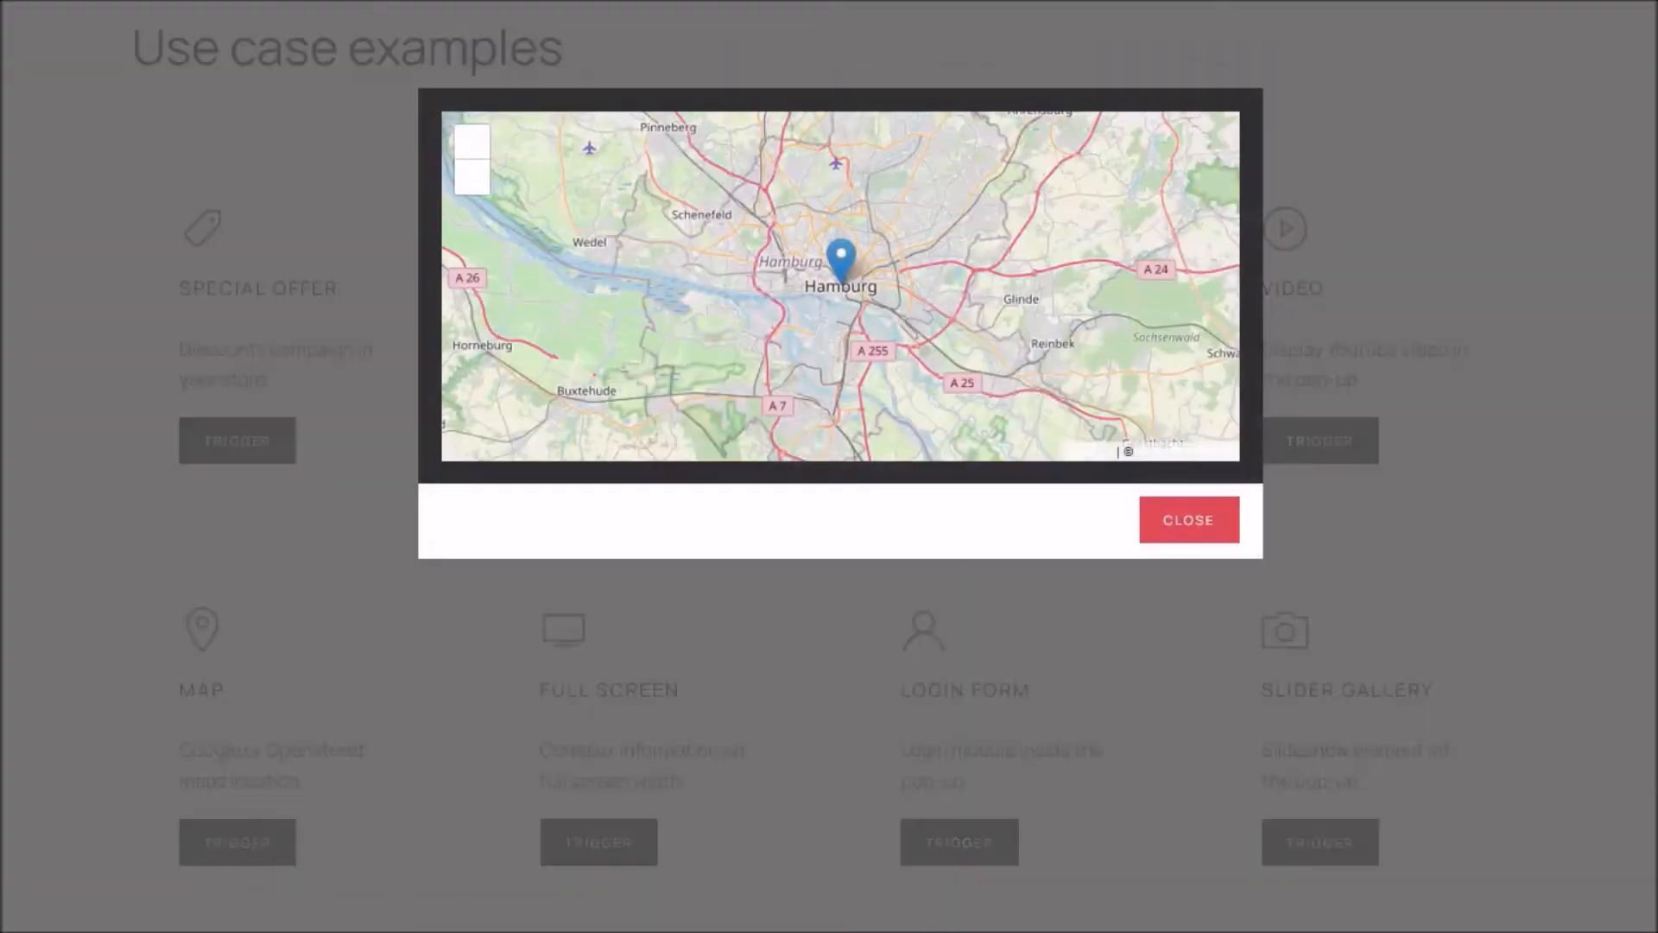
left_click(1189, 520)
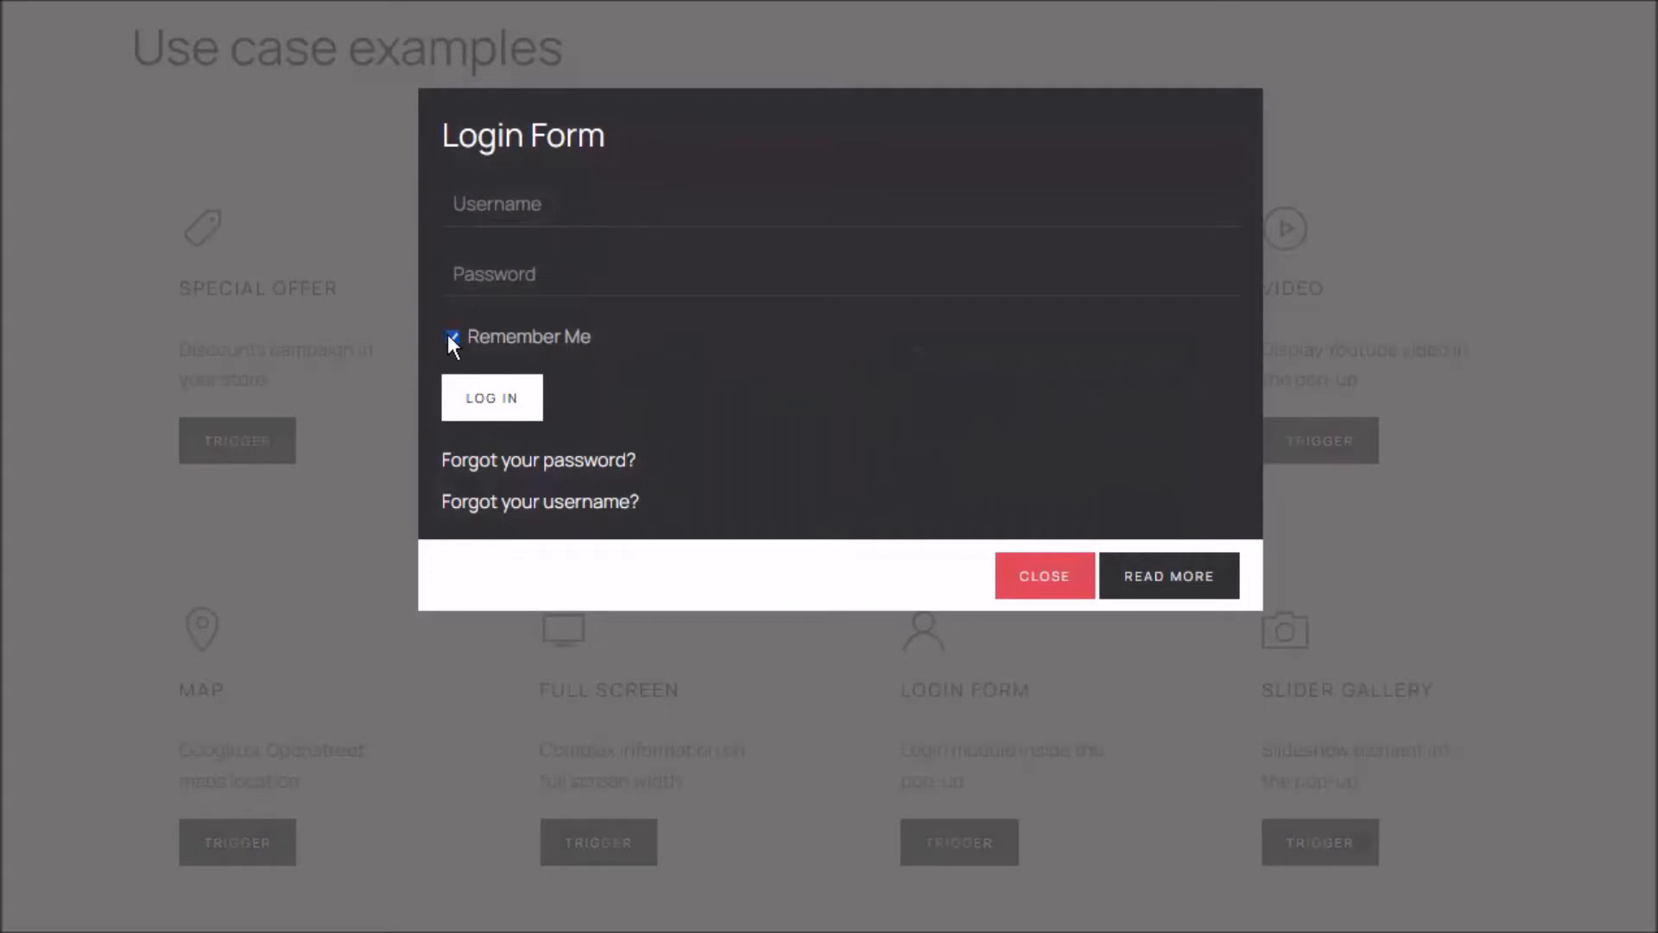
left_click(1045, 575)
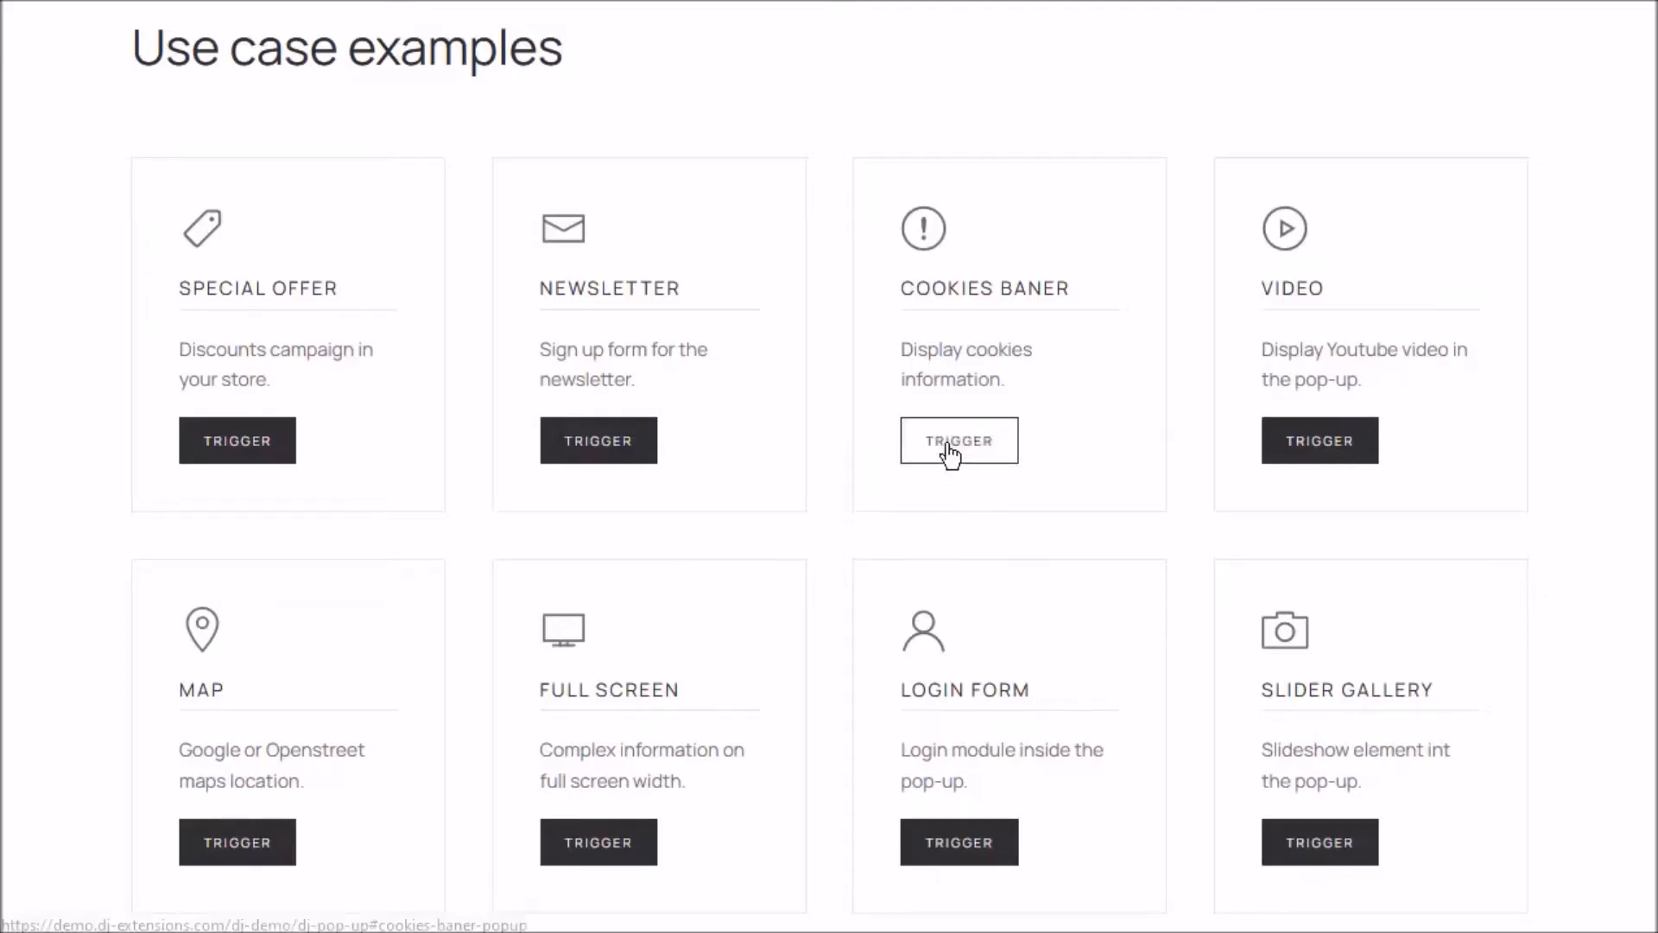
mouse_move(1330, 847)
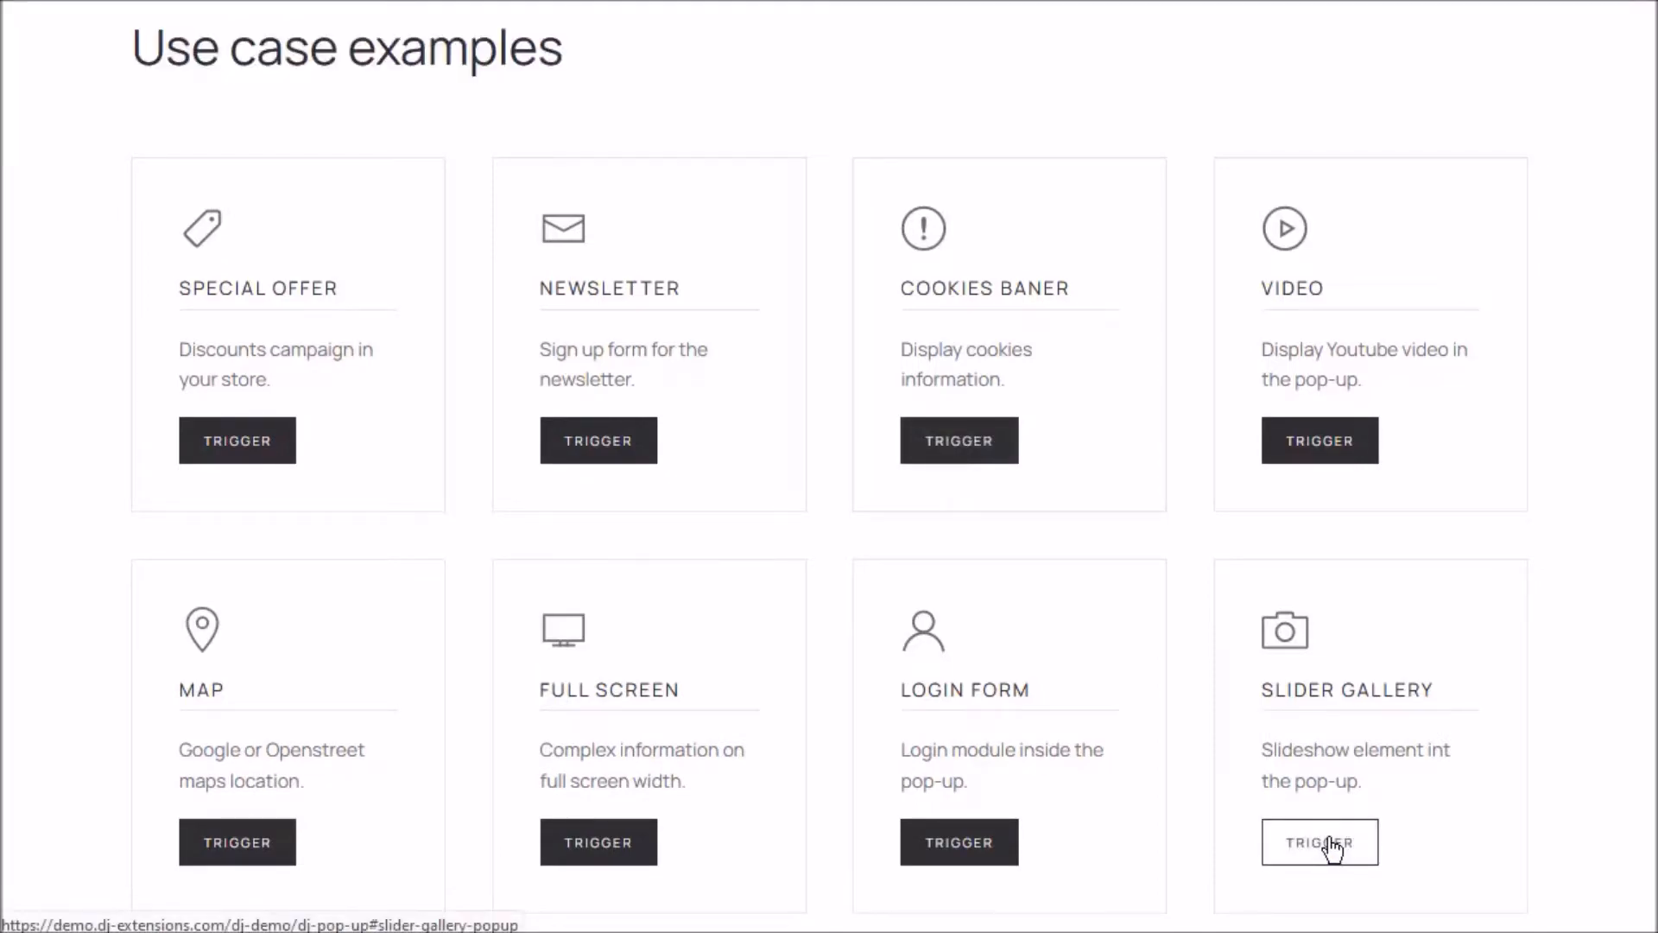
left_click(1320, 843)
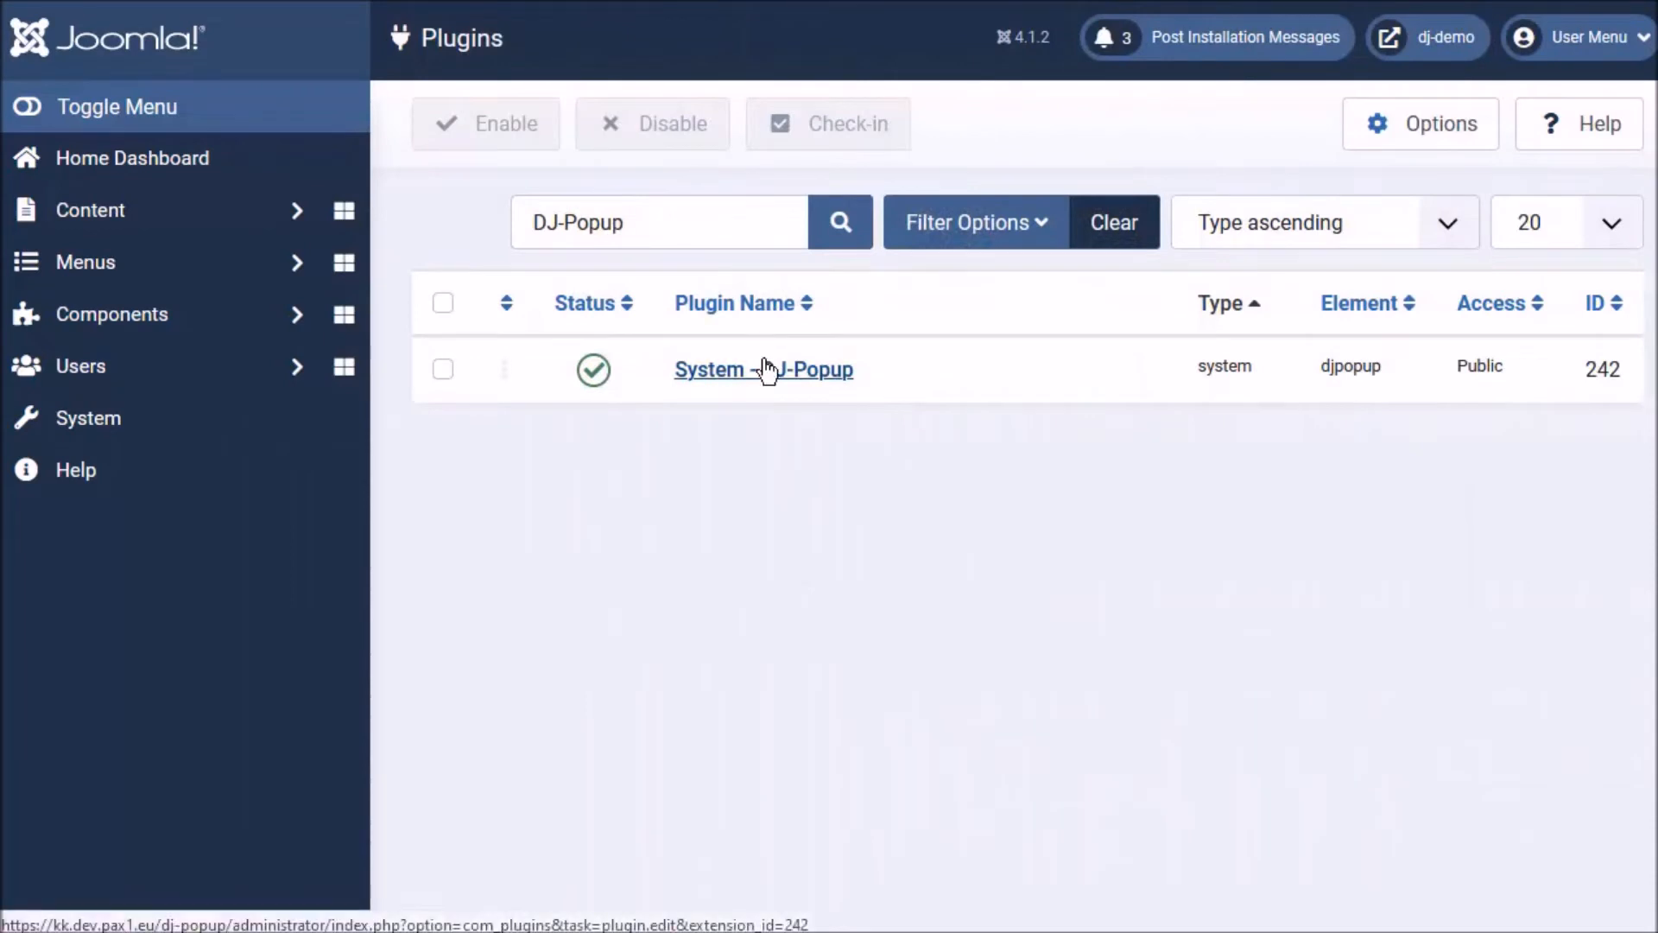
left_click(764, 369)
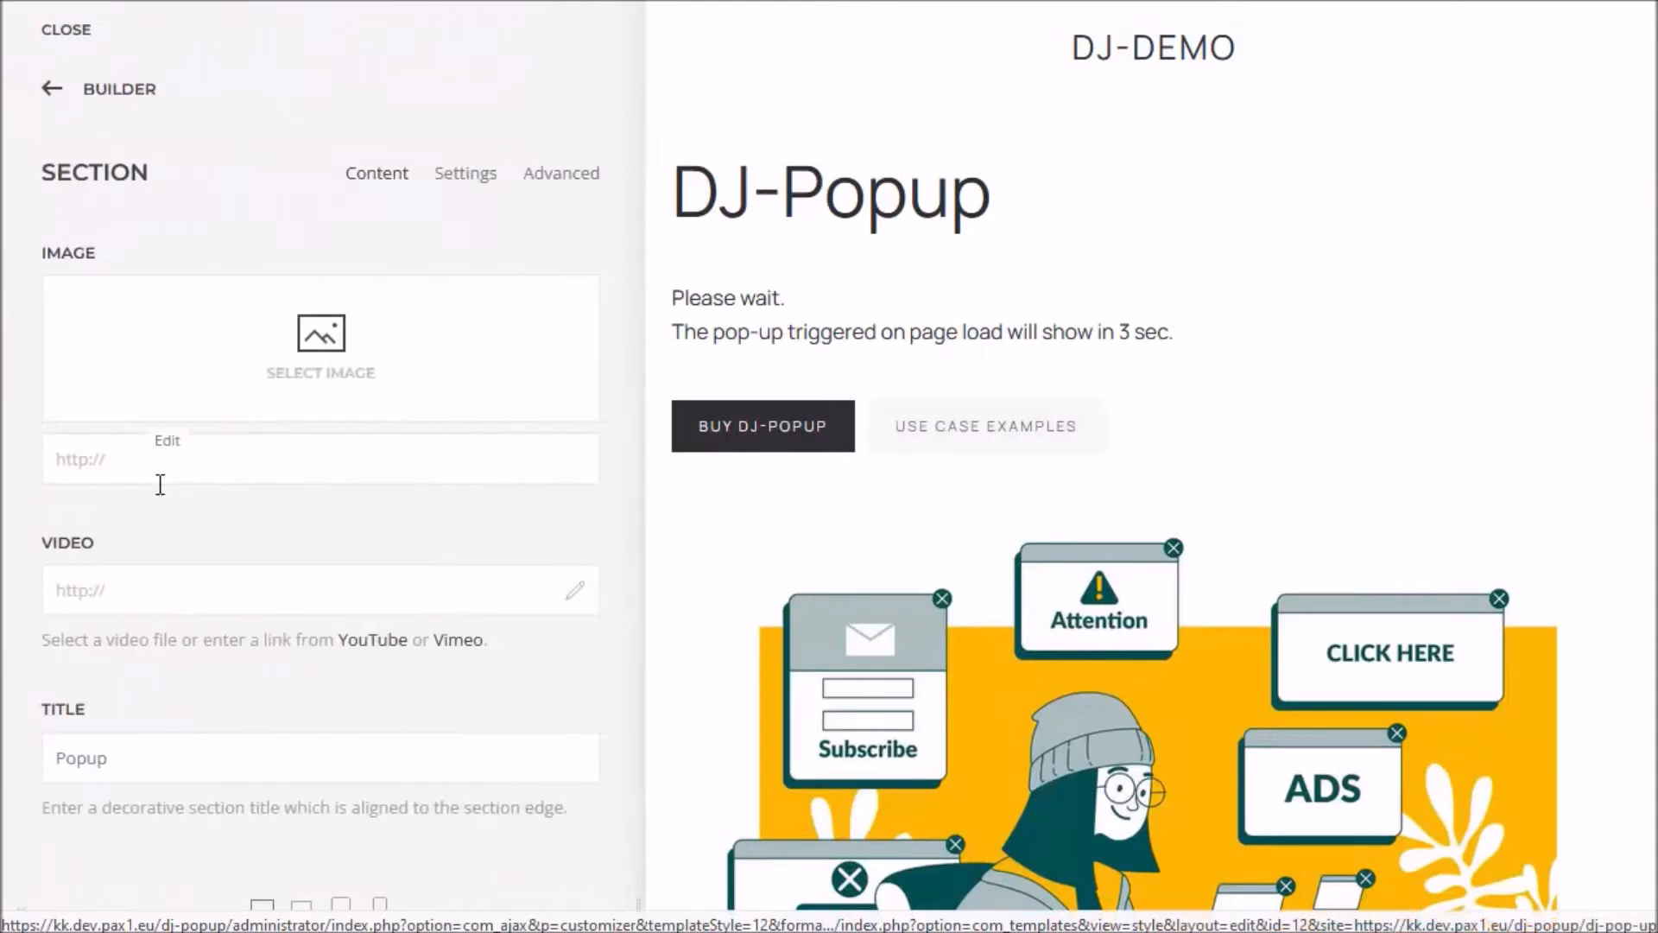
Tick 'Convert this section to a popup' in the section's DJ-Popup settings.
left_click(466, 173)
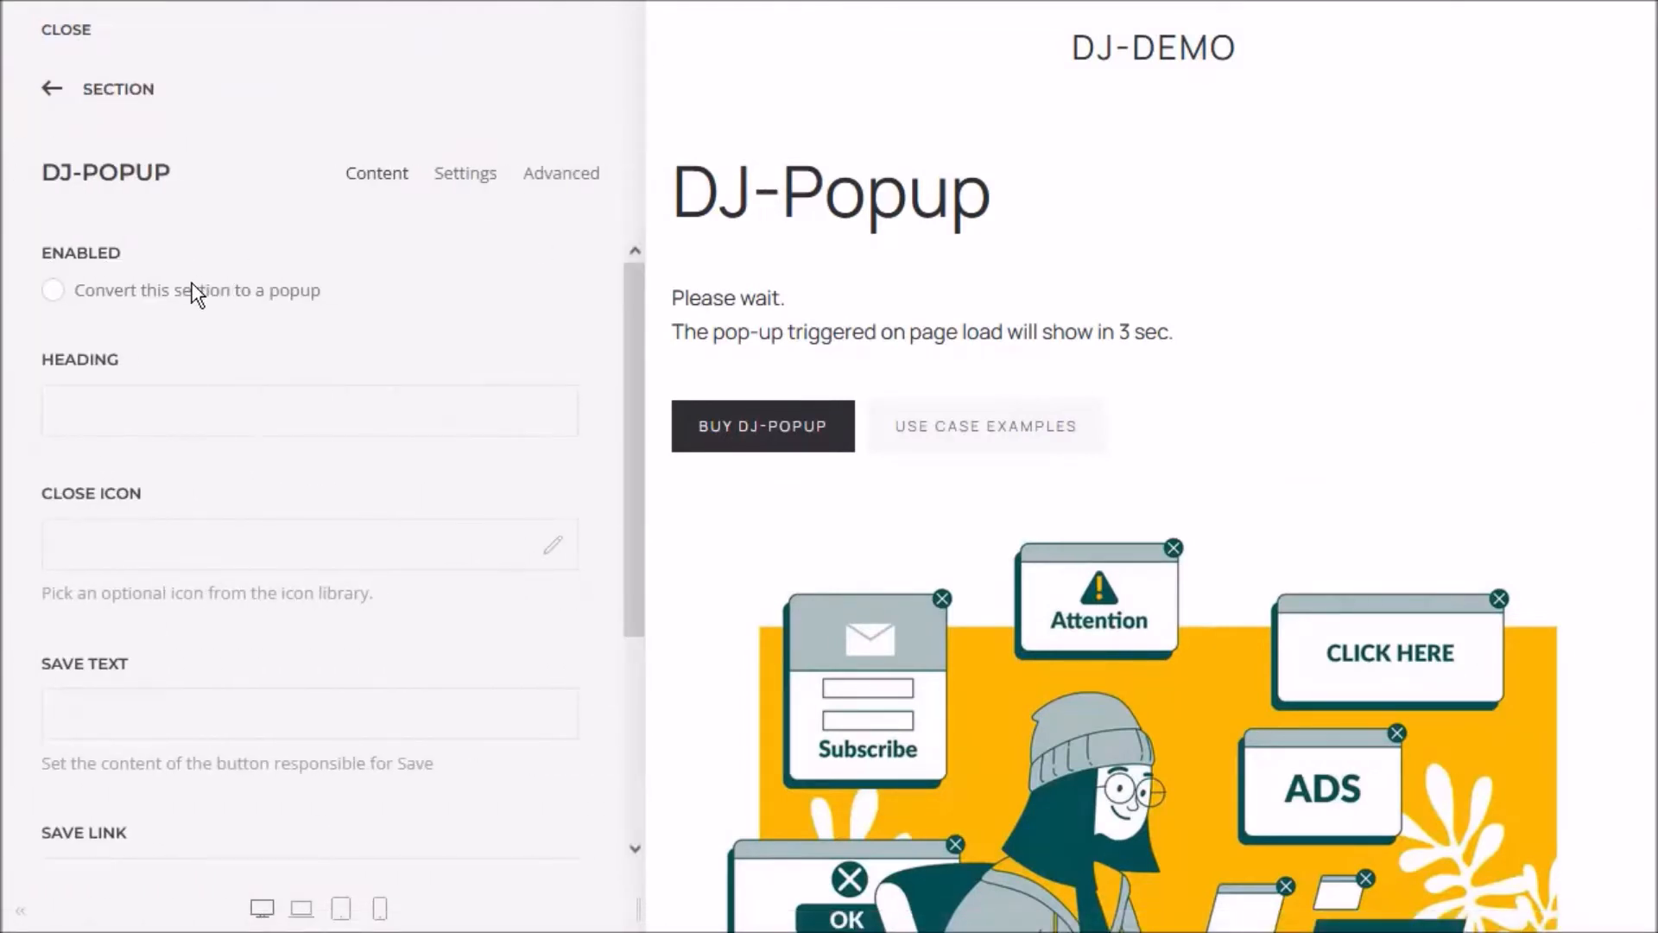
left_click(54, 290)
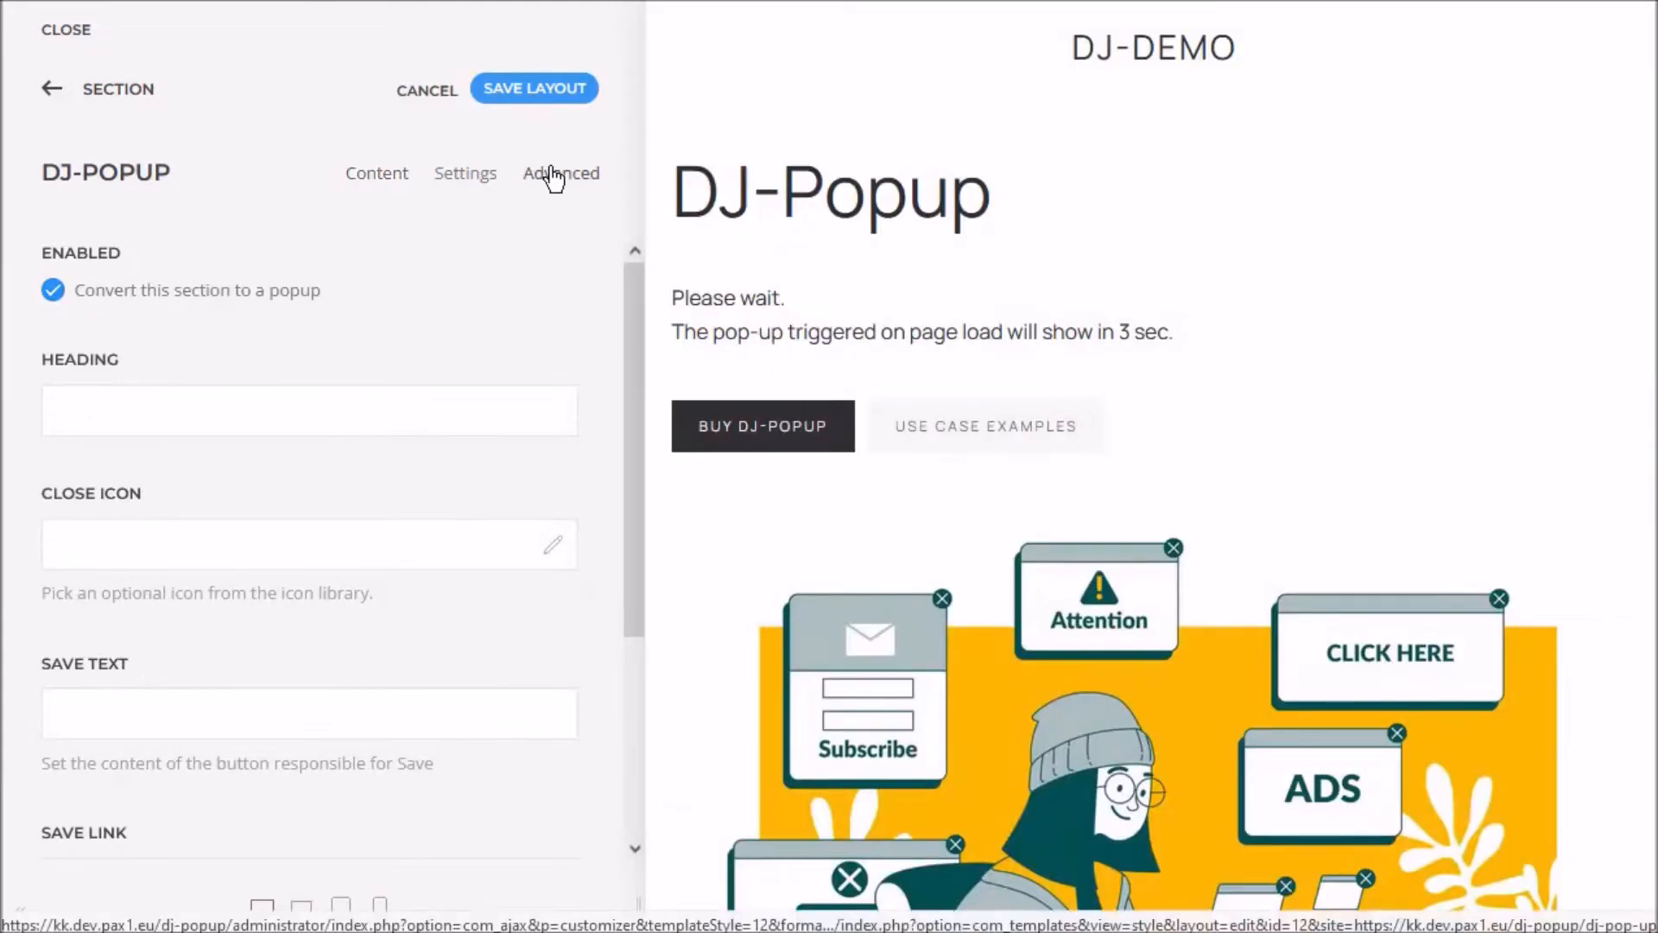
Add an ON PAGE LOAD trigger to the popup from the Advanced settings.
left_click(561, 173)
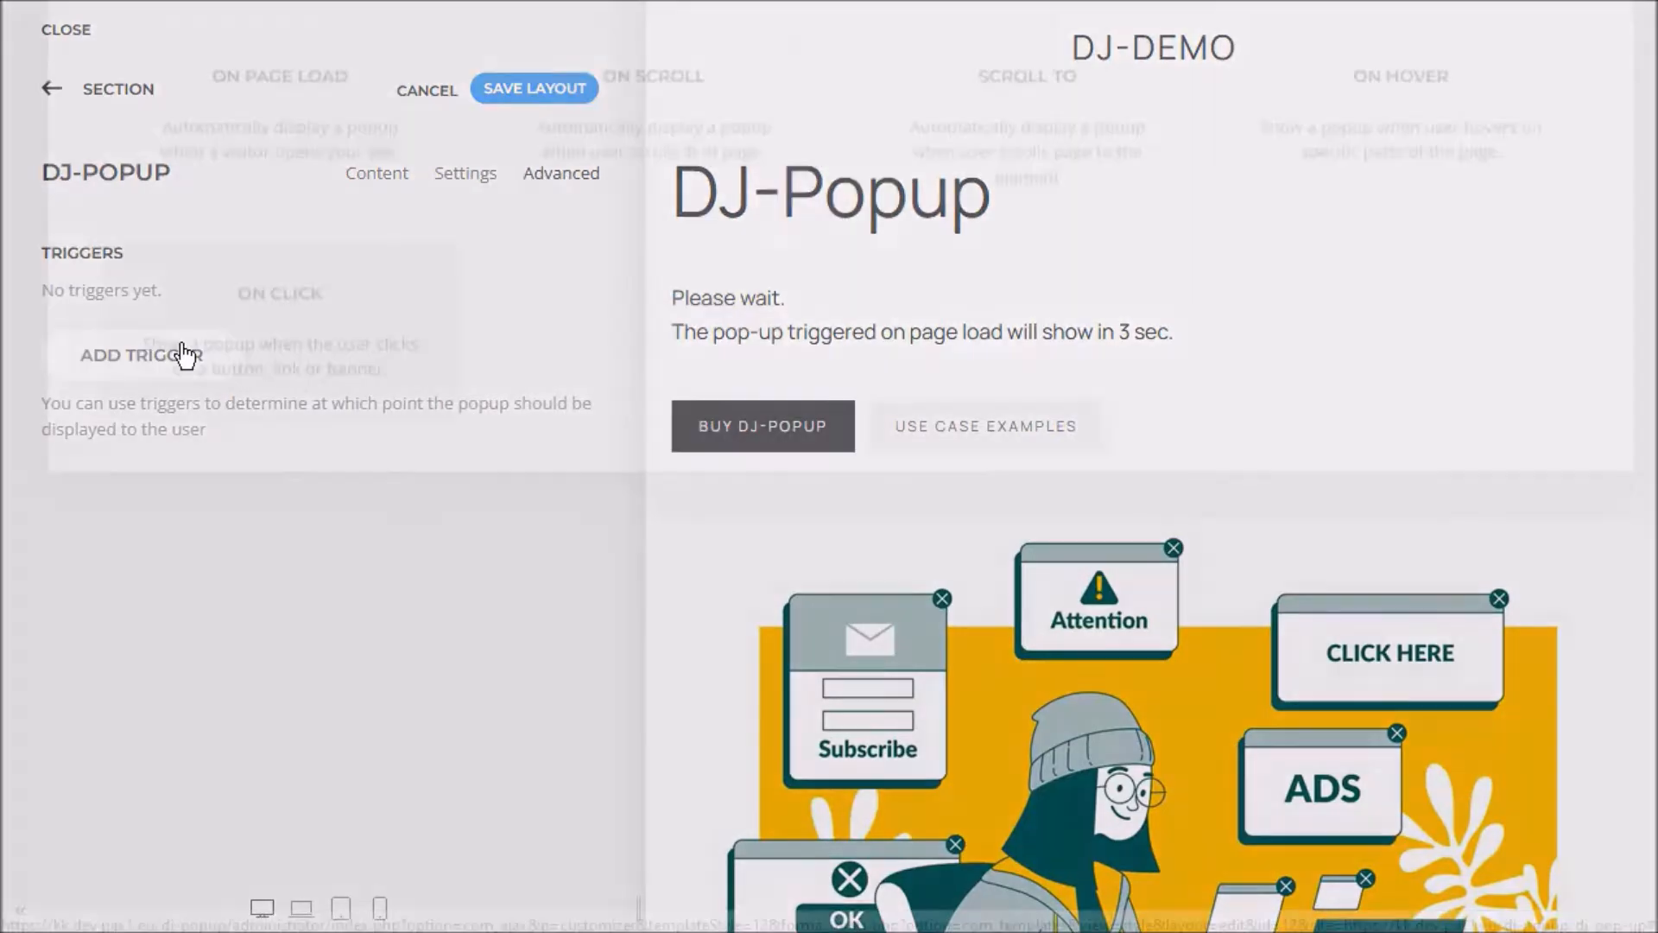
left_click(132, 356)
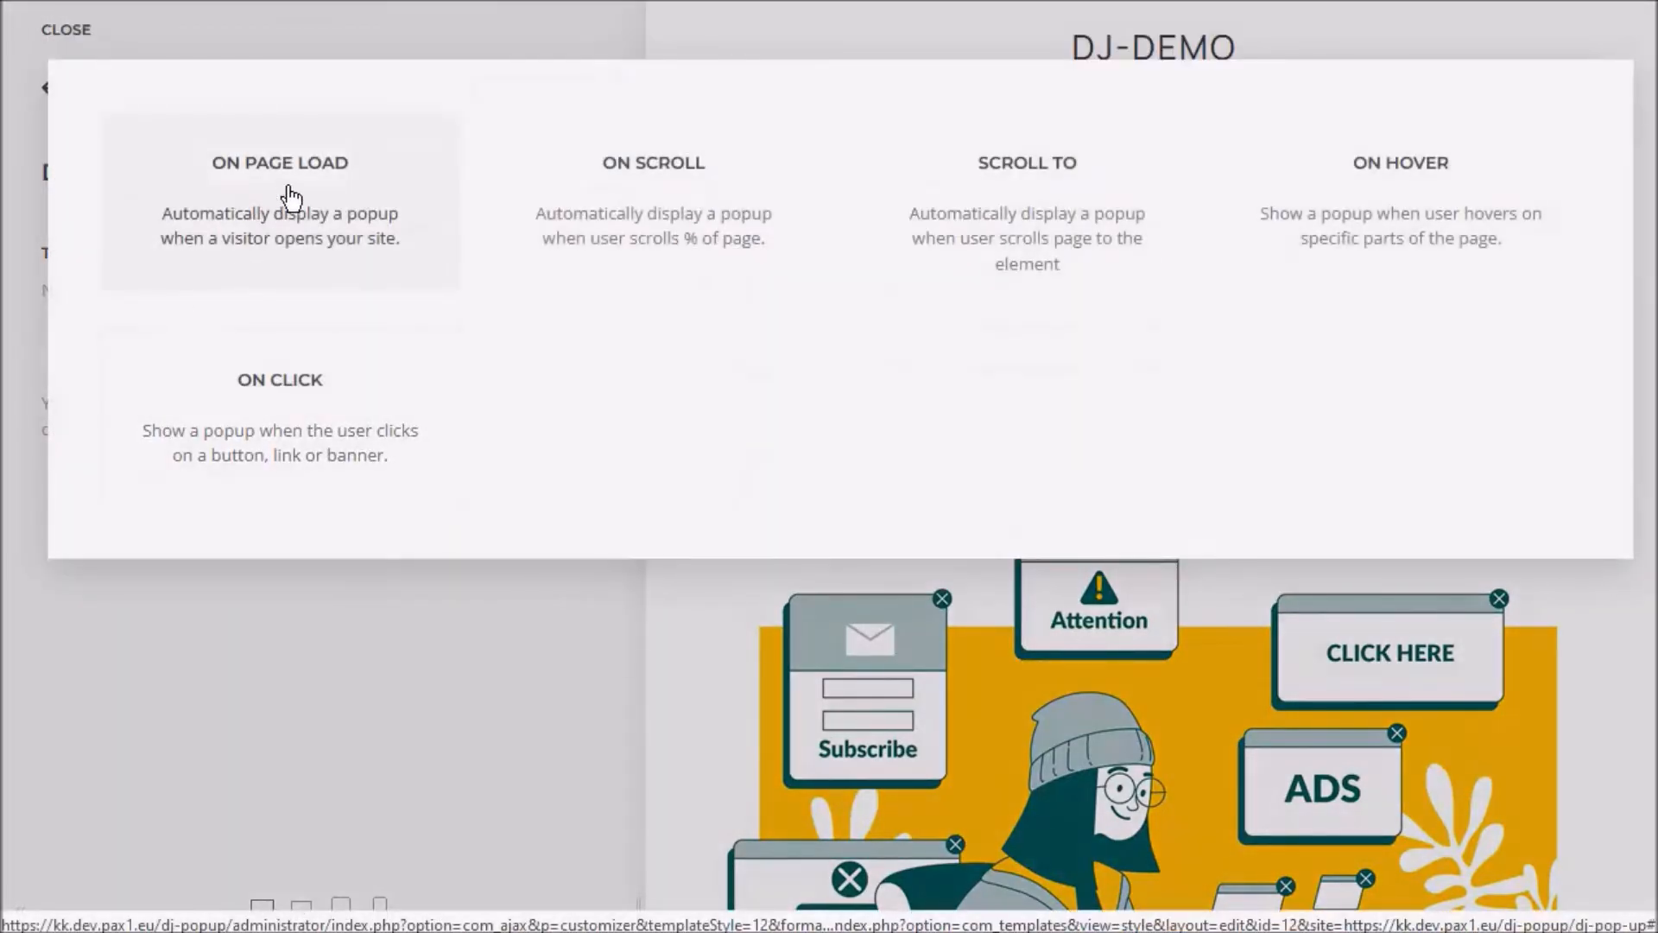
left_click(280, 194)
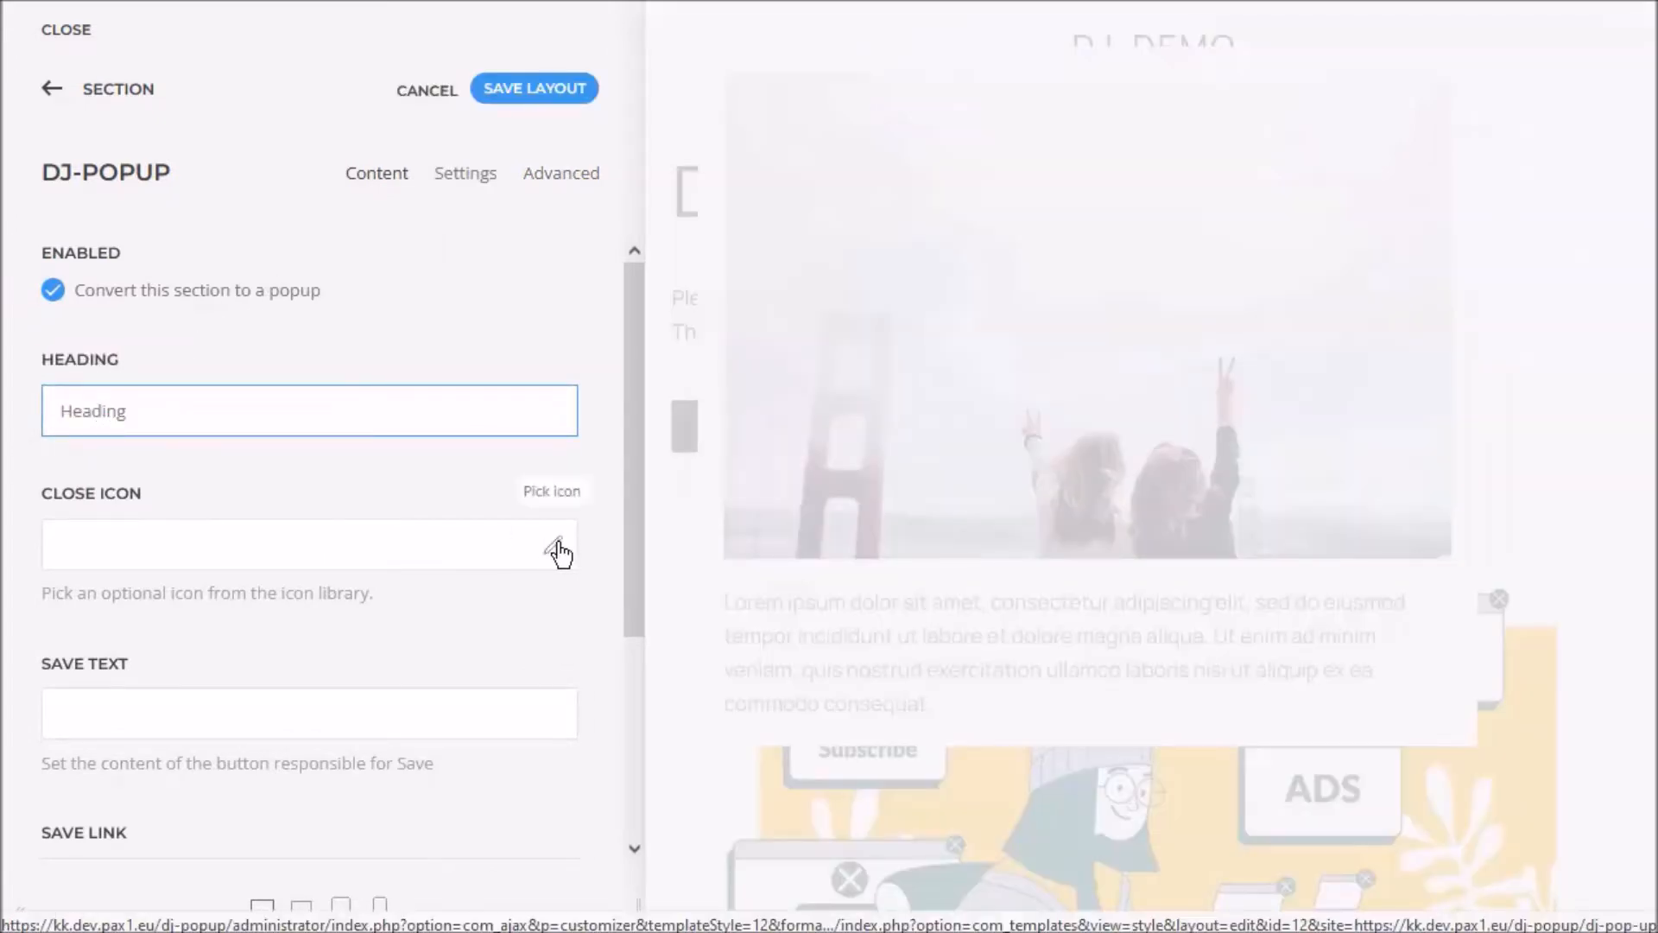
Choose the 'close' icon from the library and enter the Save text and 'Cancel text' button labels.
left_click(552, 490)
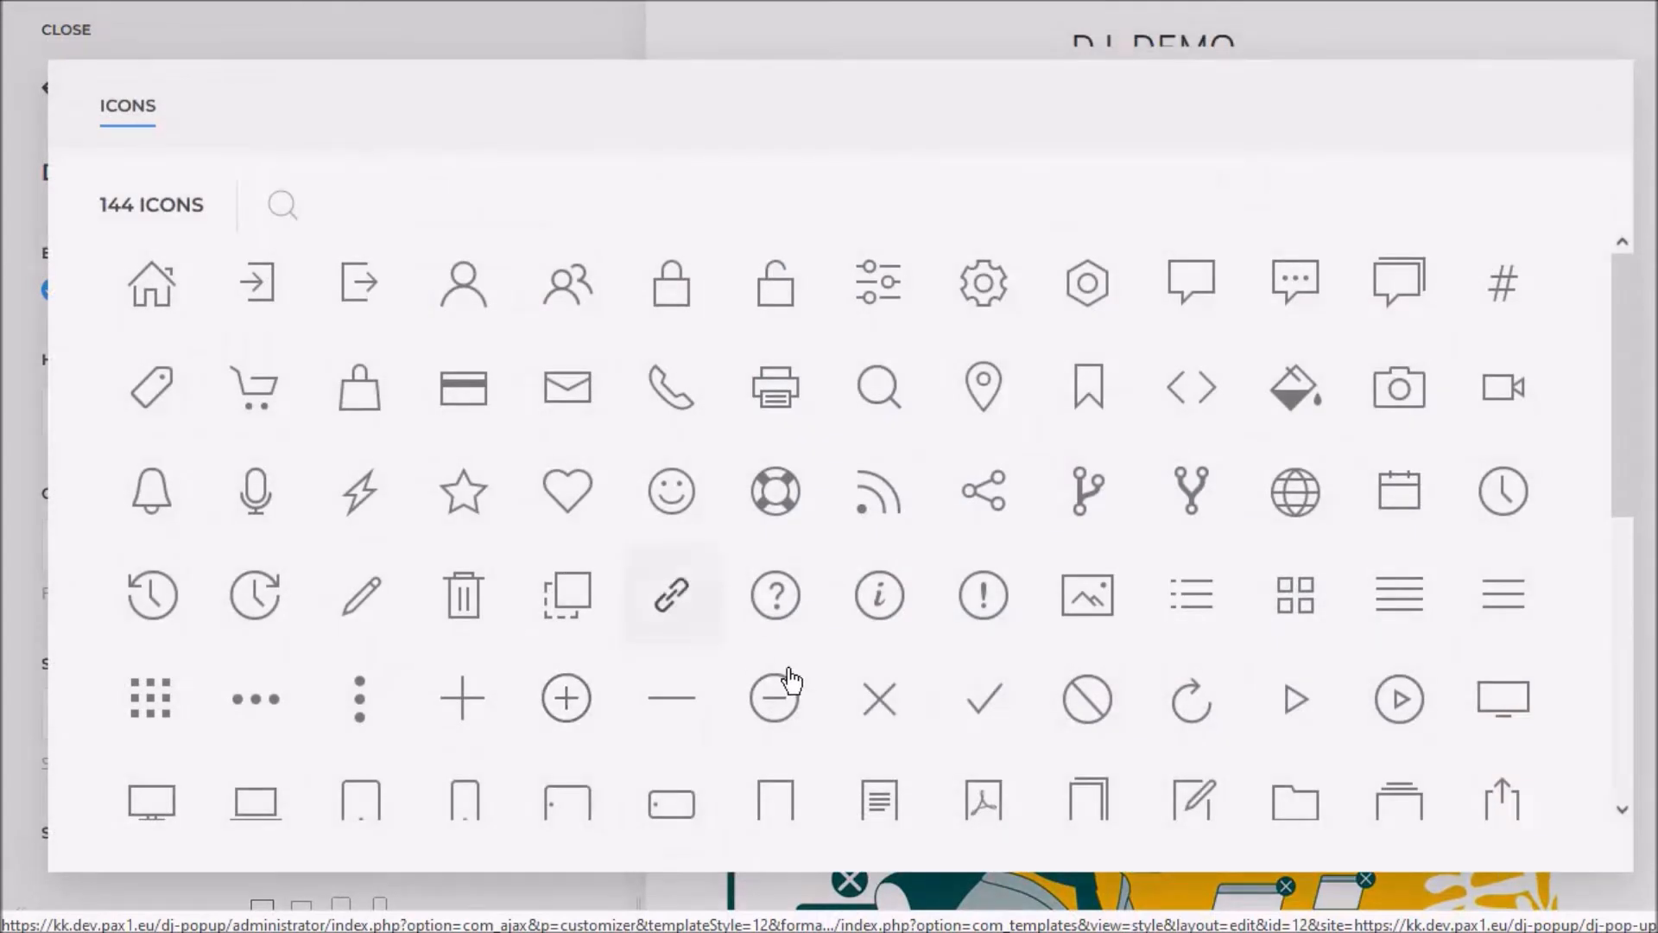
mouse_move(879, 707)
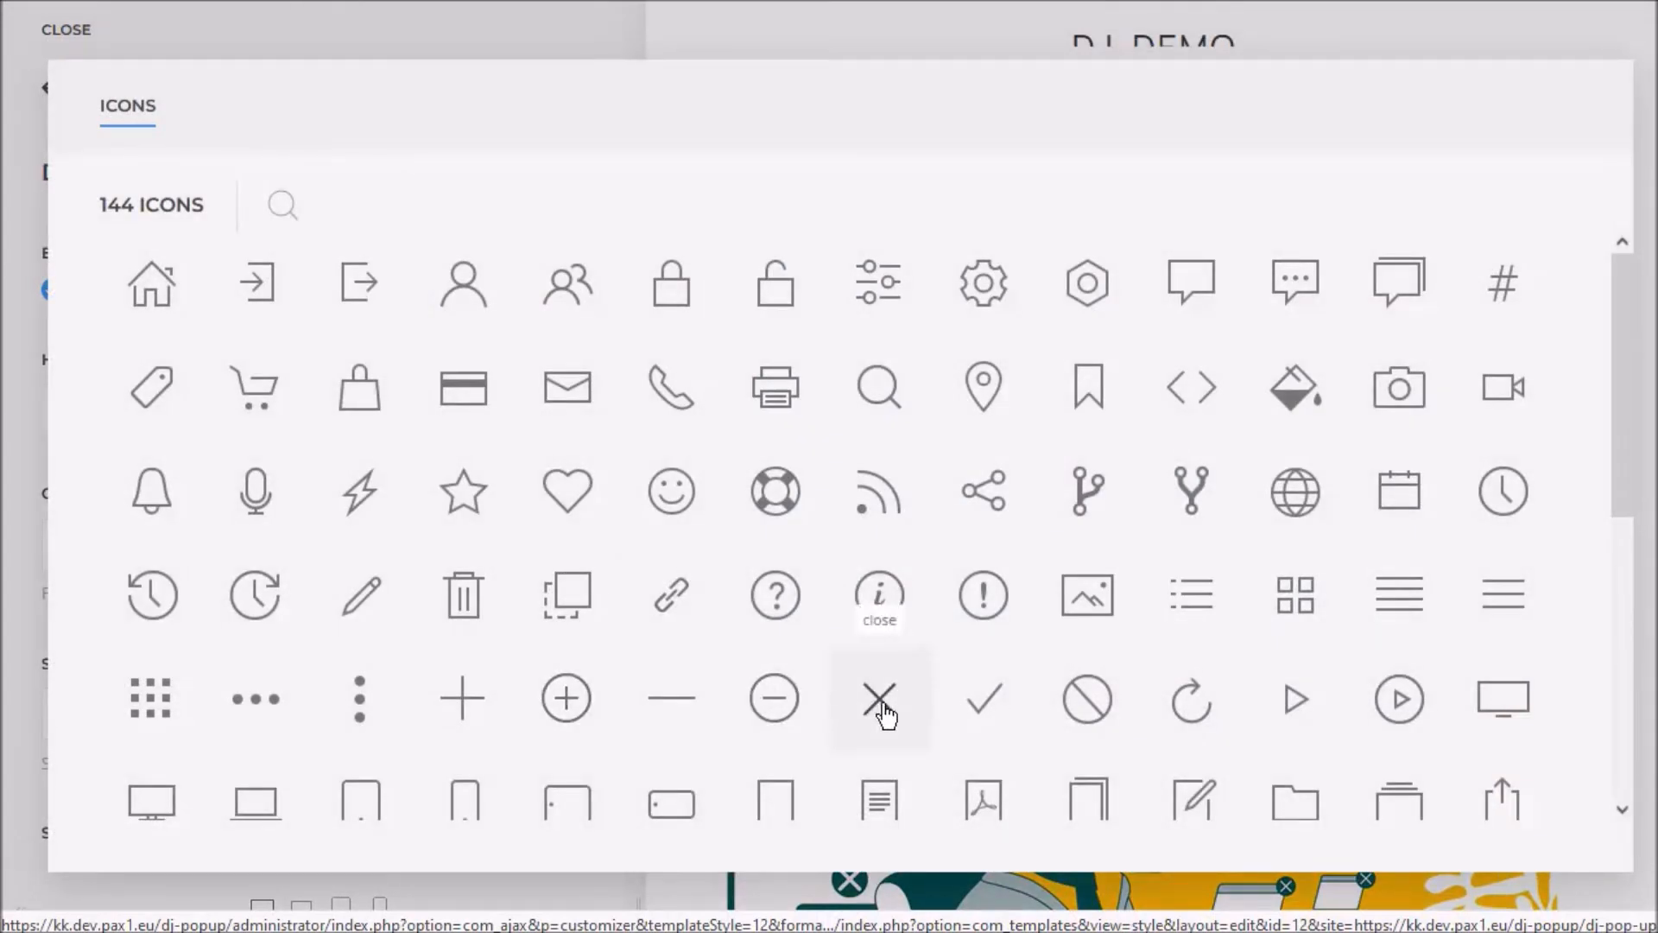
left_click(879, 697)
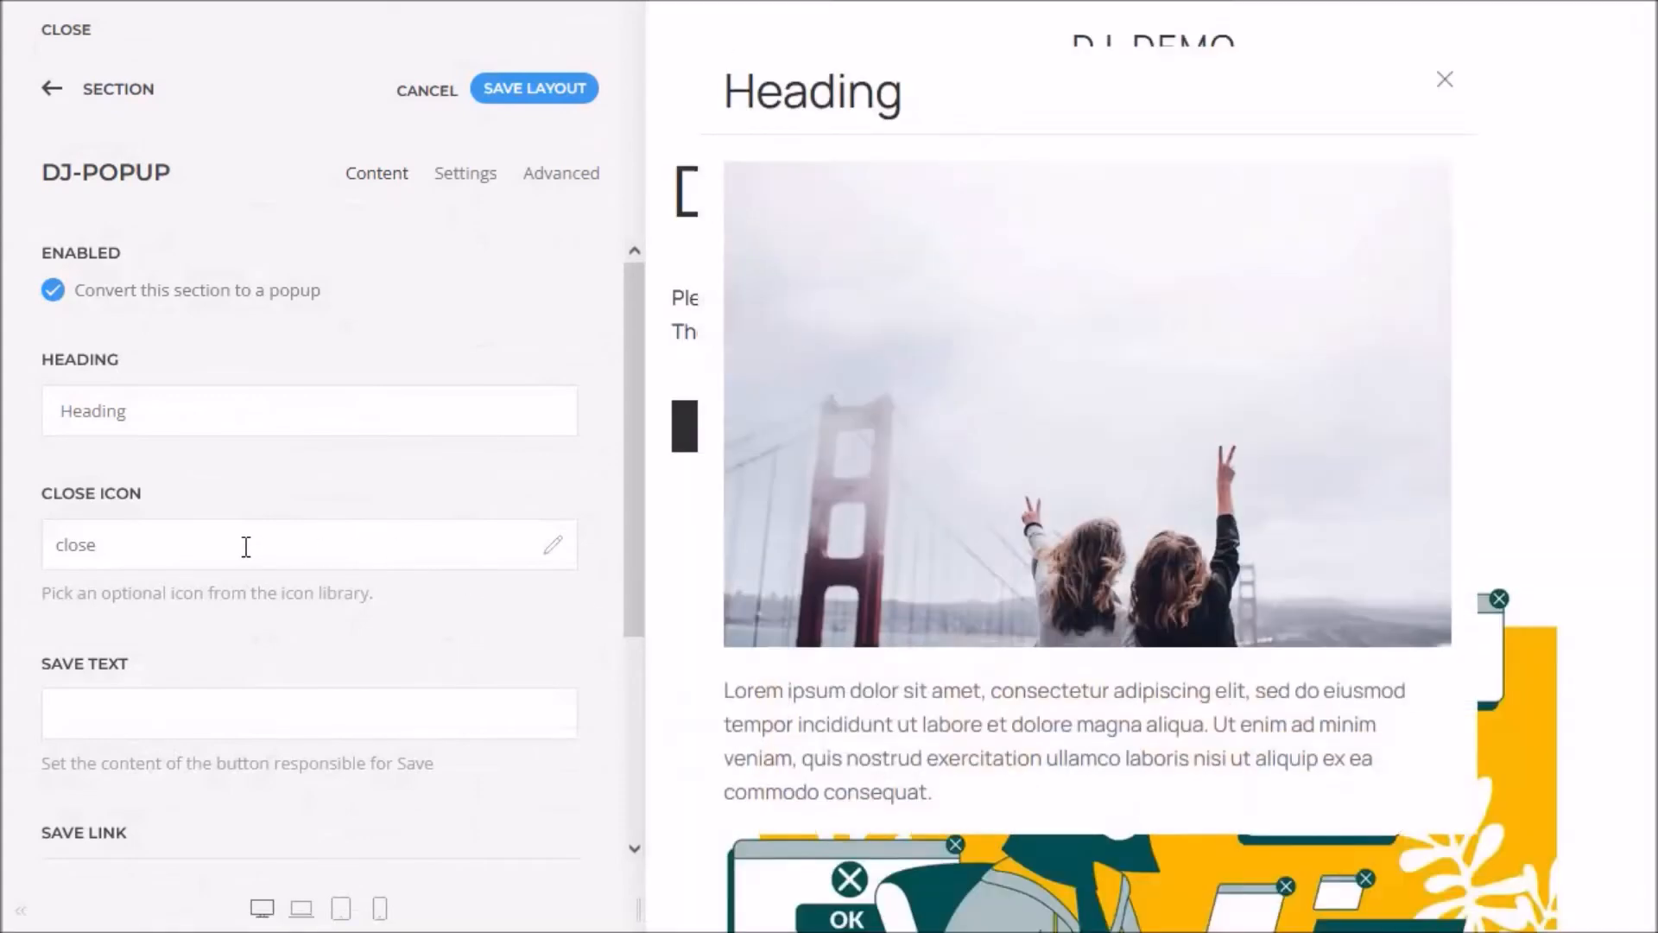
left_click(308, 727)
type("Save text")
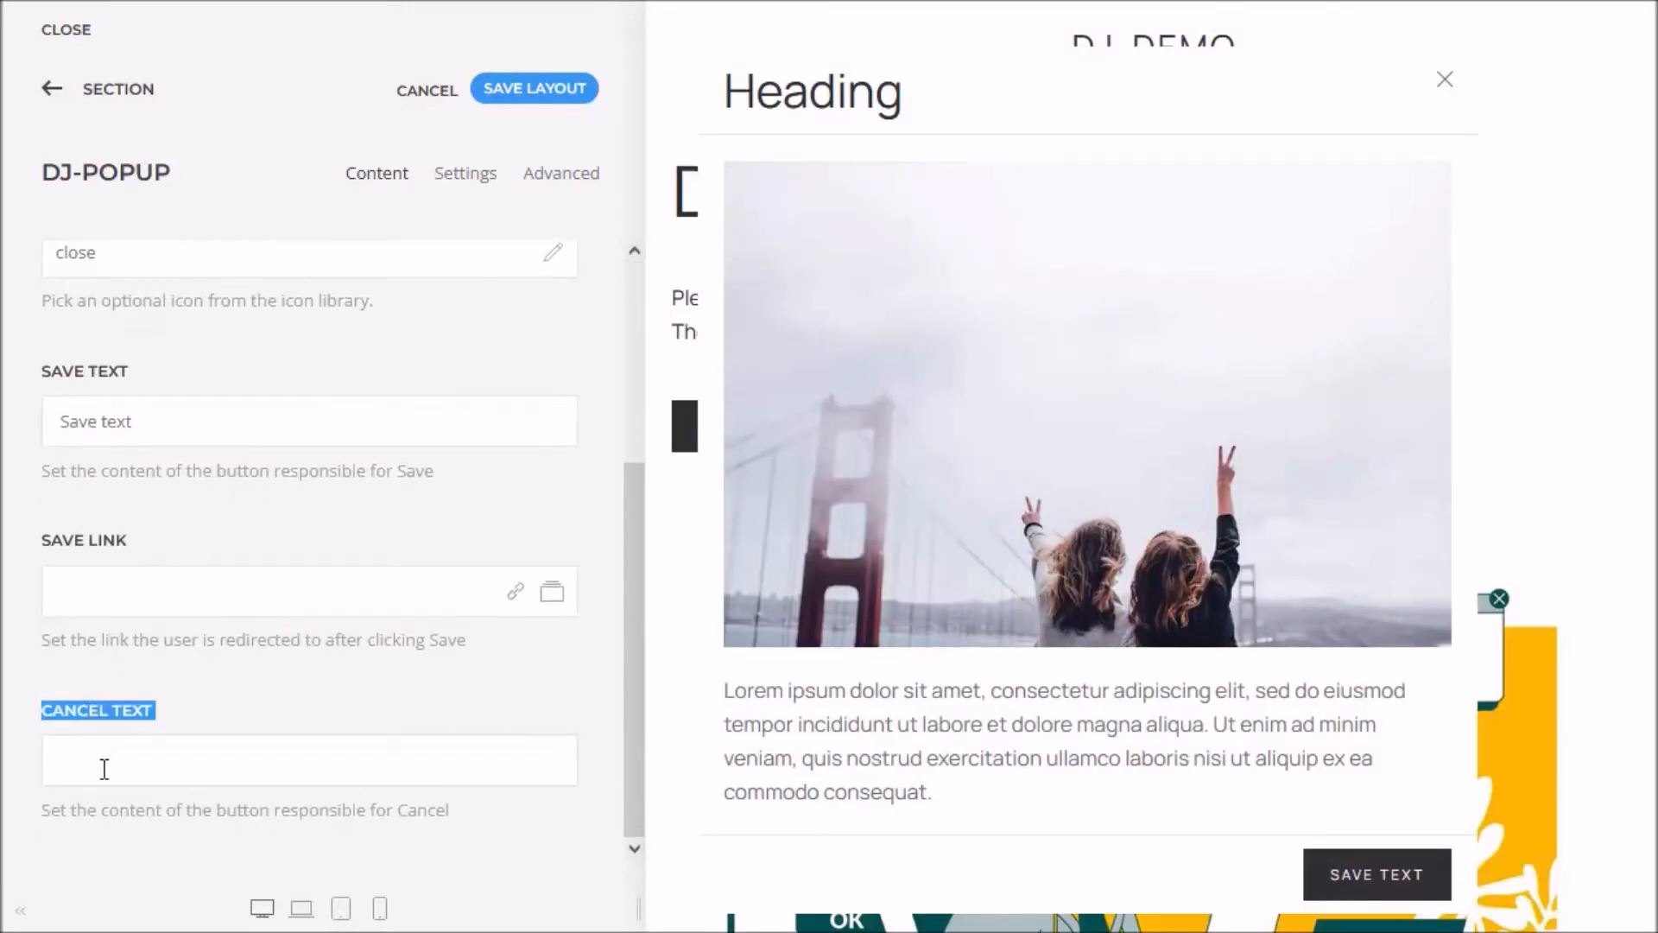
type("Cancel text")
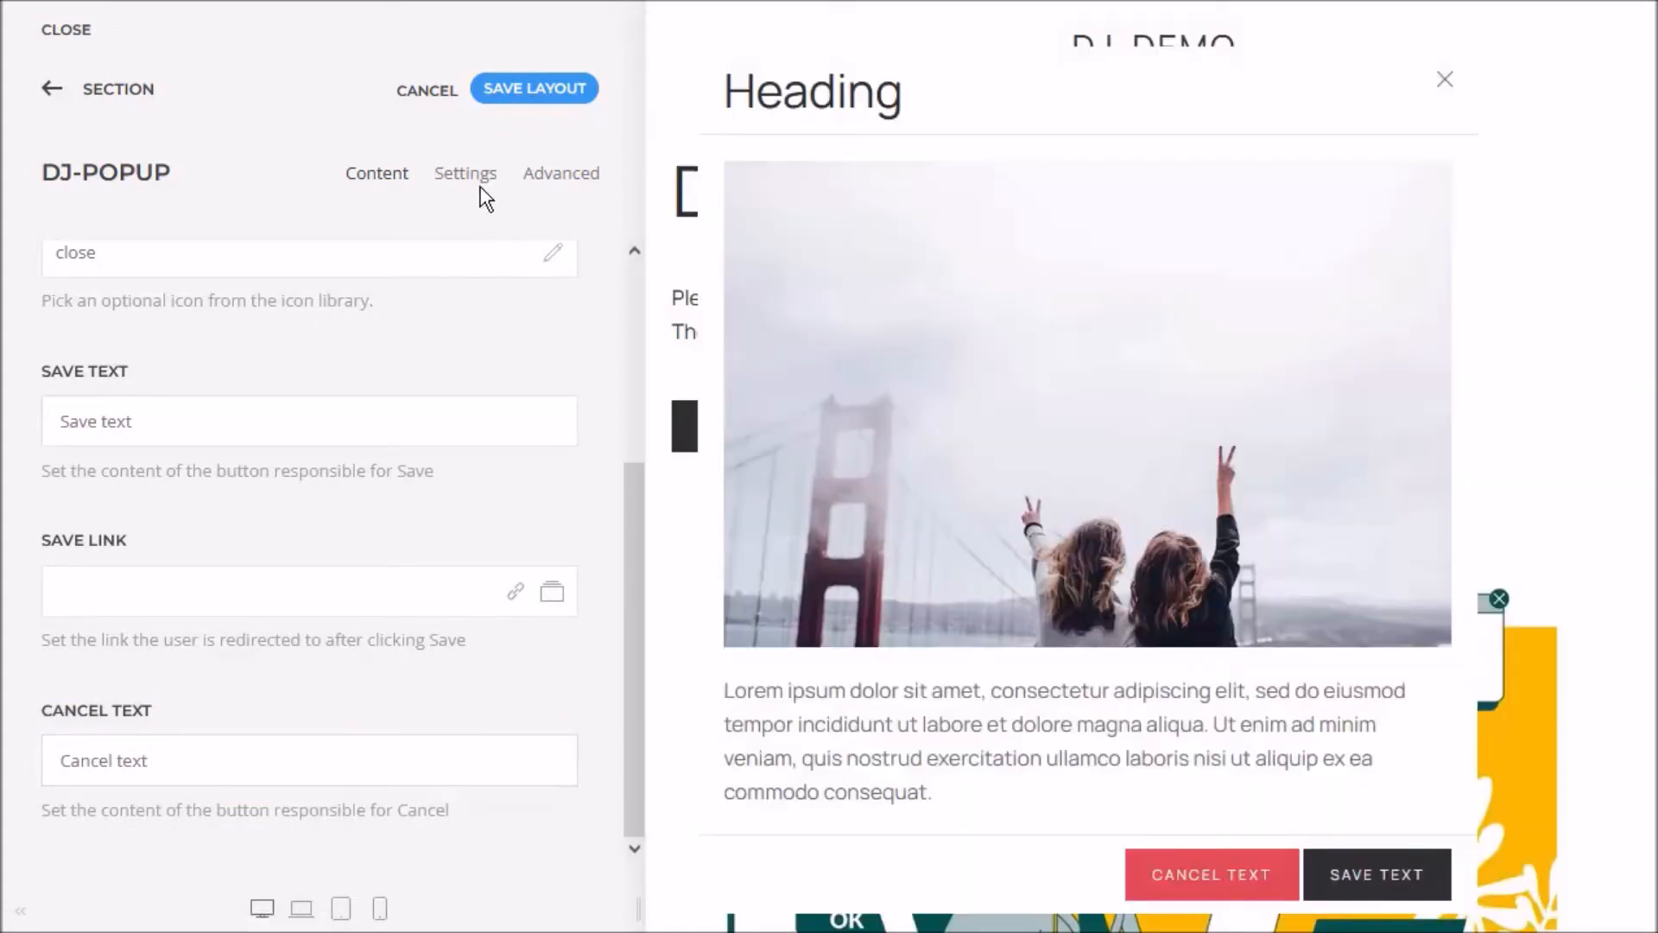
Show the Settings options for header style, overlay, animation, size and padding.
left_click(465, 173)
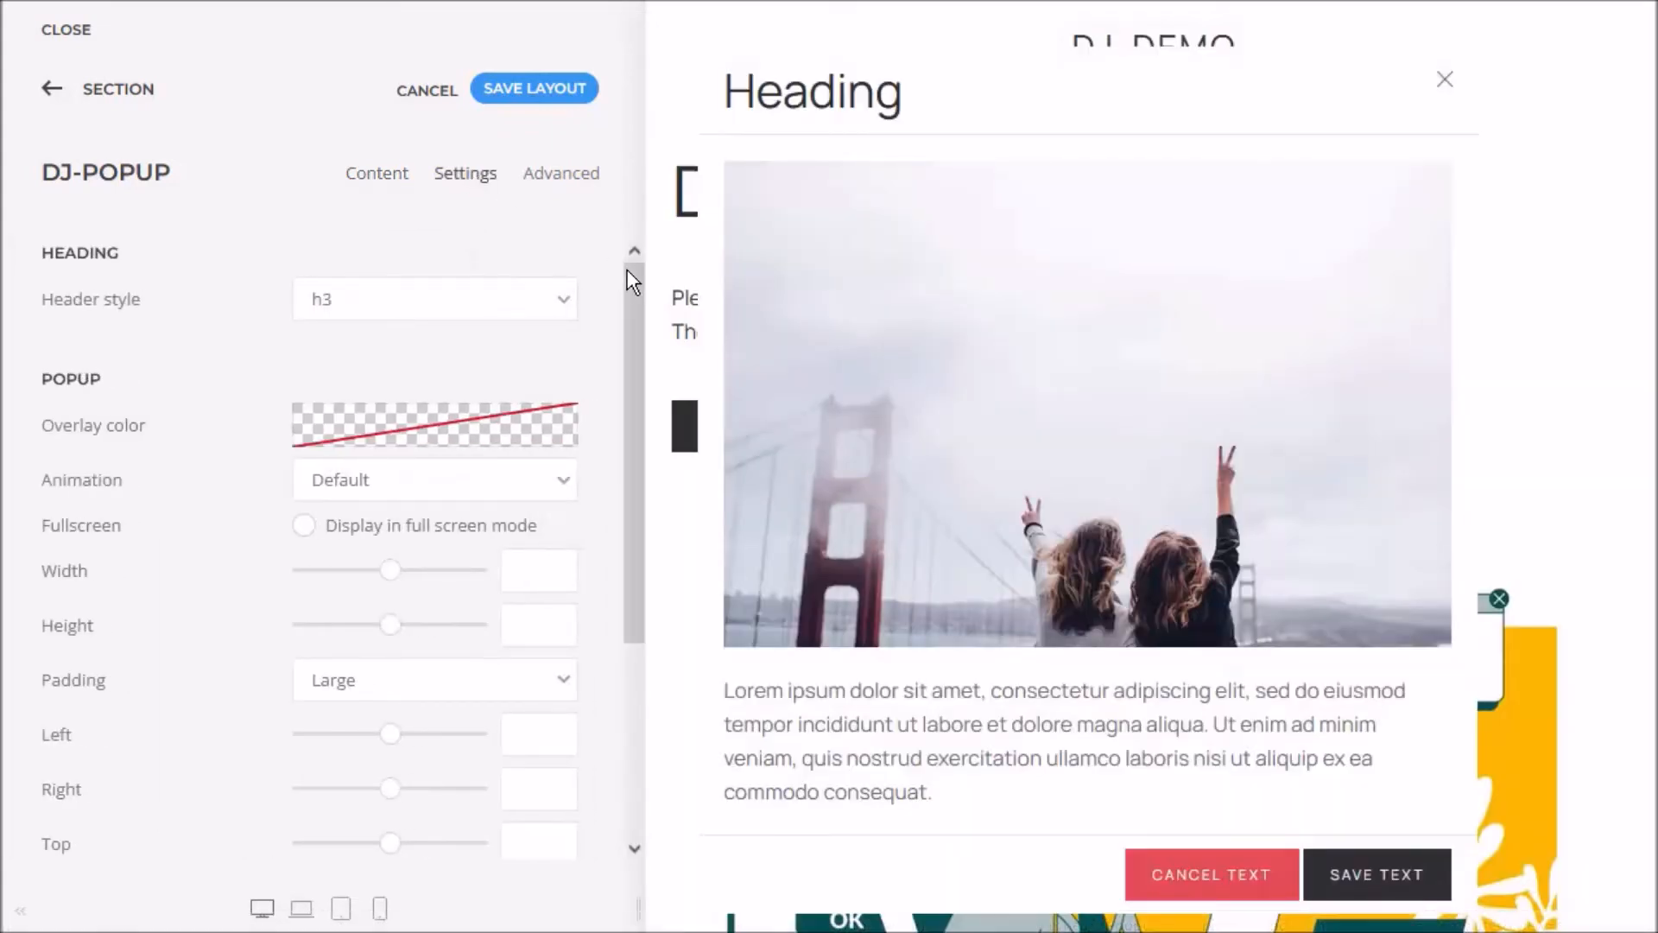
scroll("down", 3)
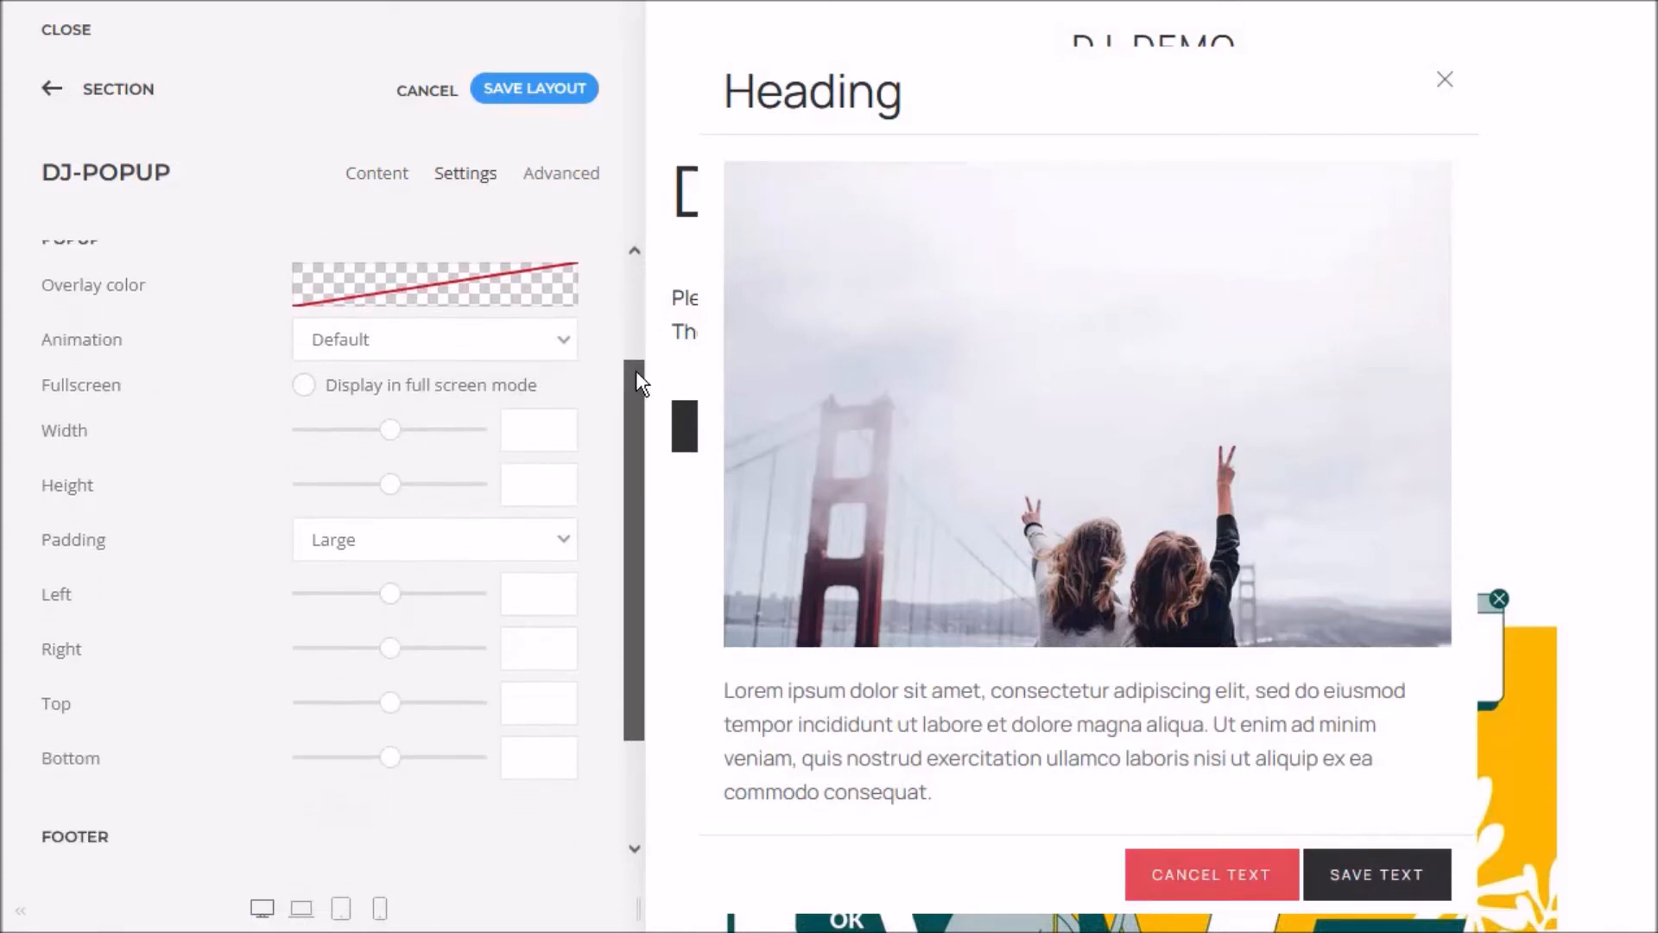
scroll("down", 3)
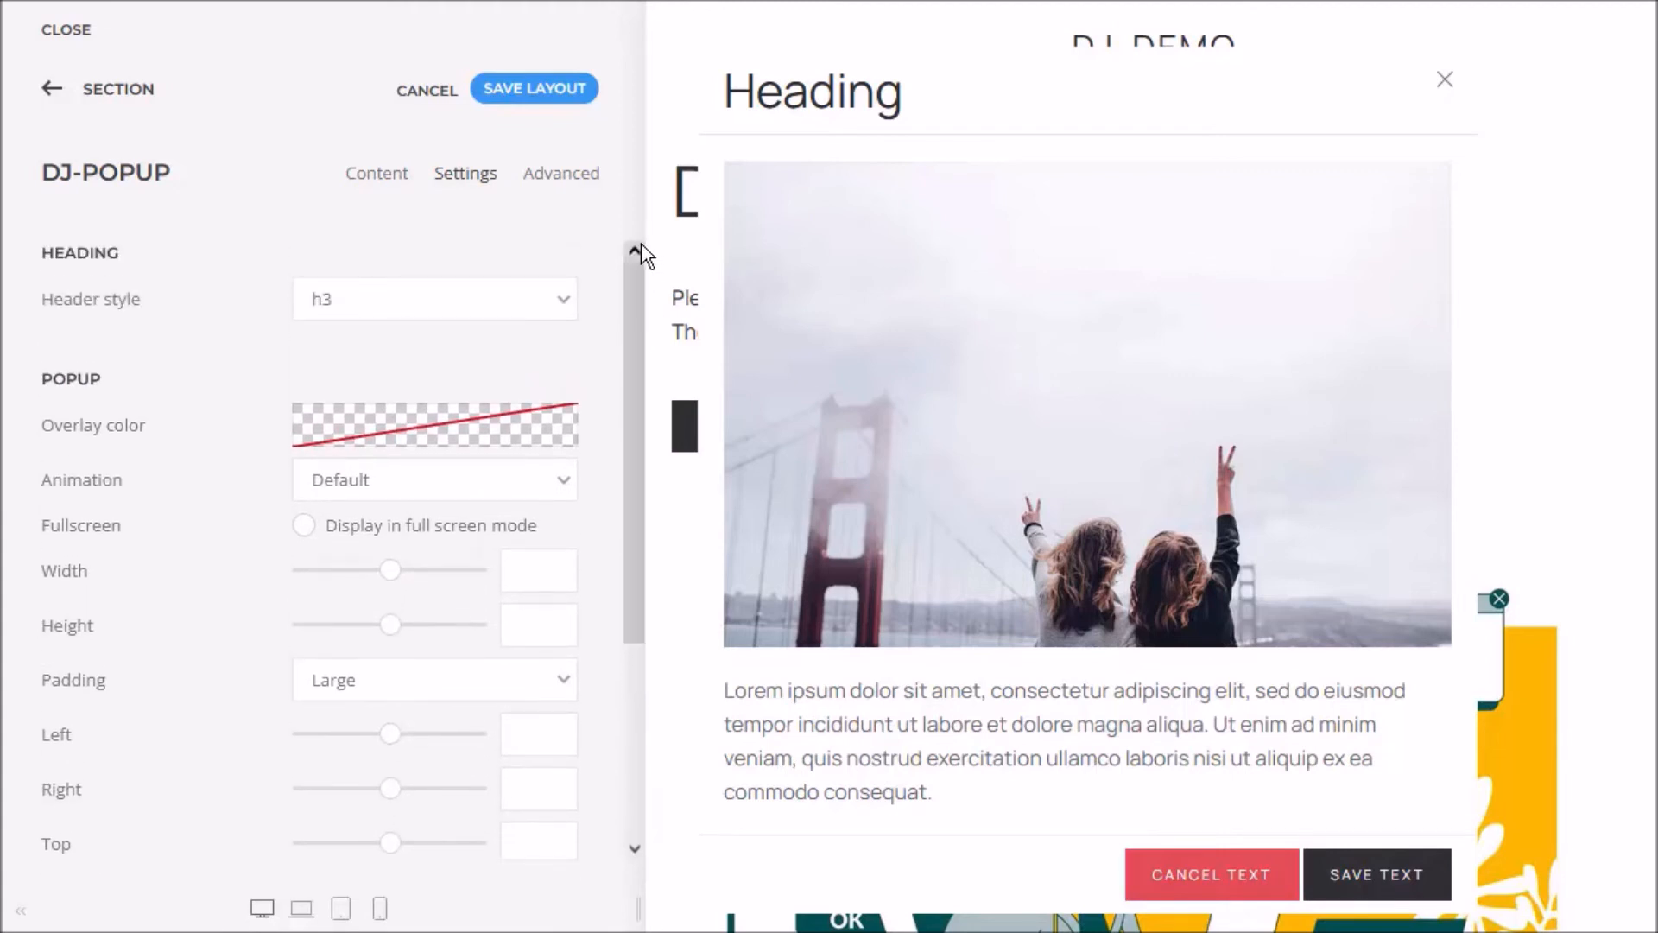
Preview the Fade, Shake and Slide right animations, then set the popup animation to Scale.
left_click(434, 480)
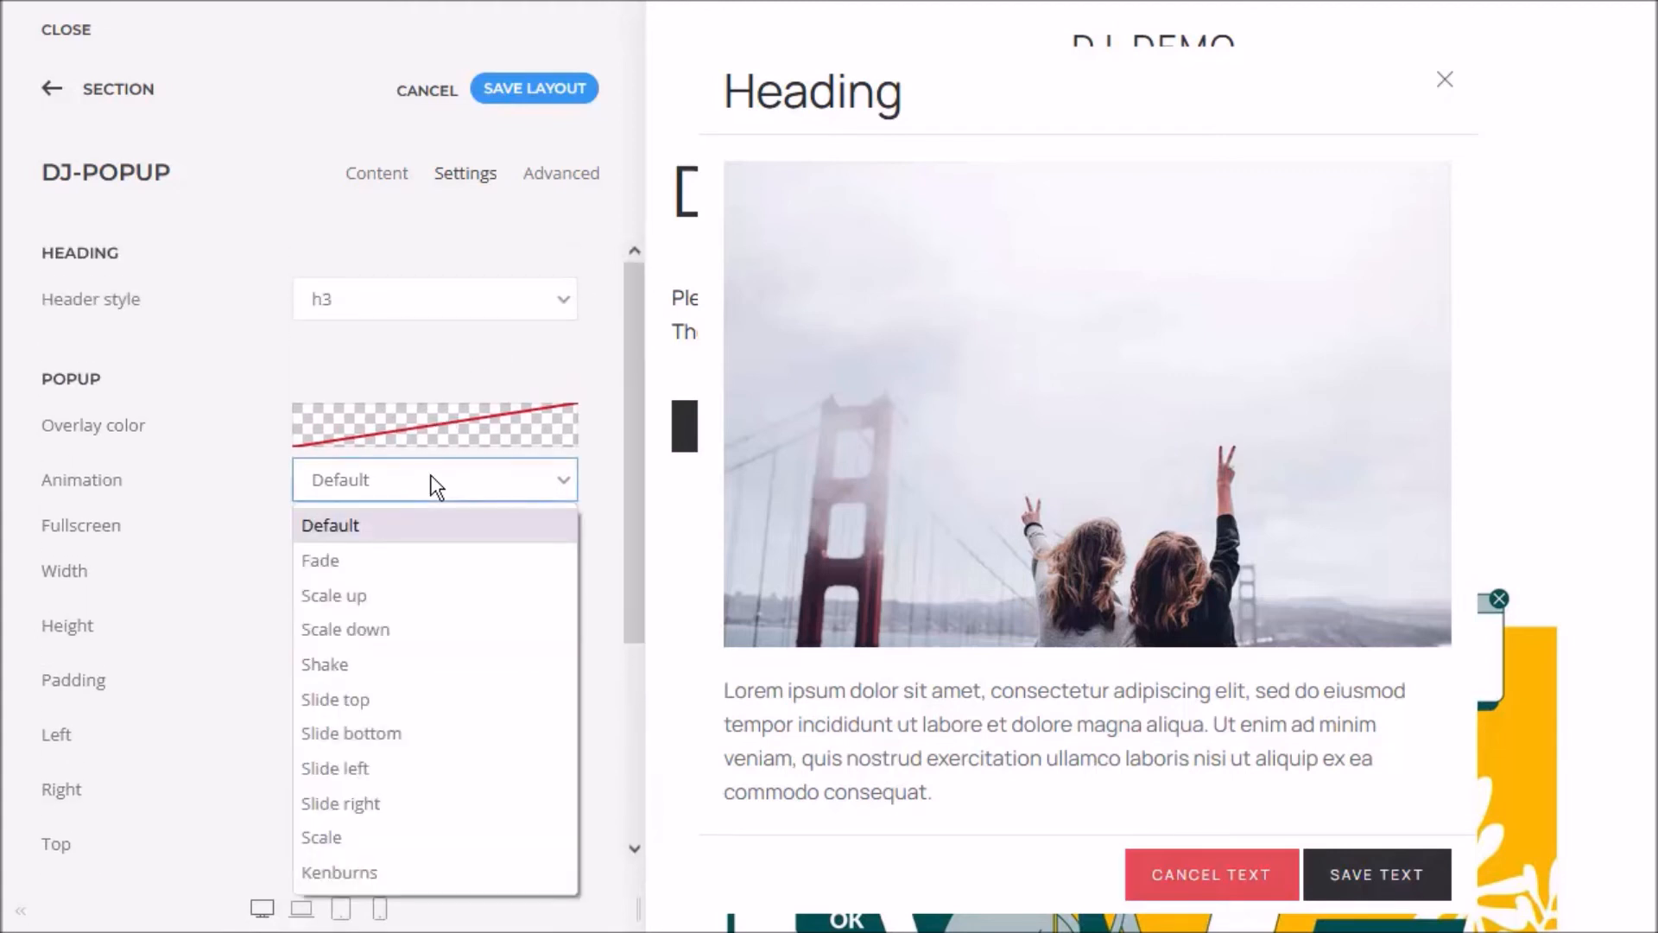
left_click(321, 559)
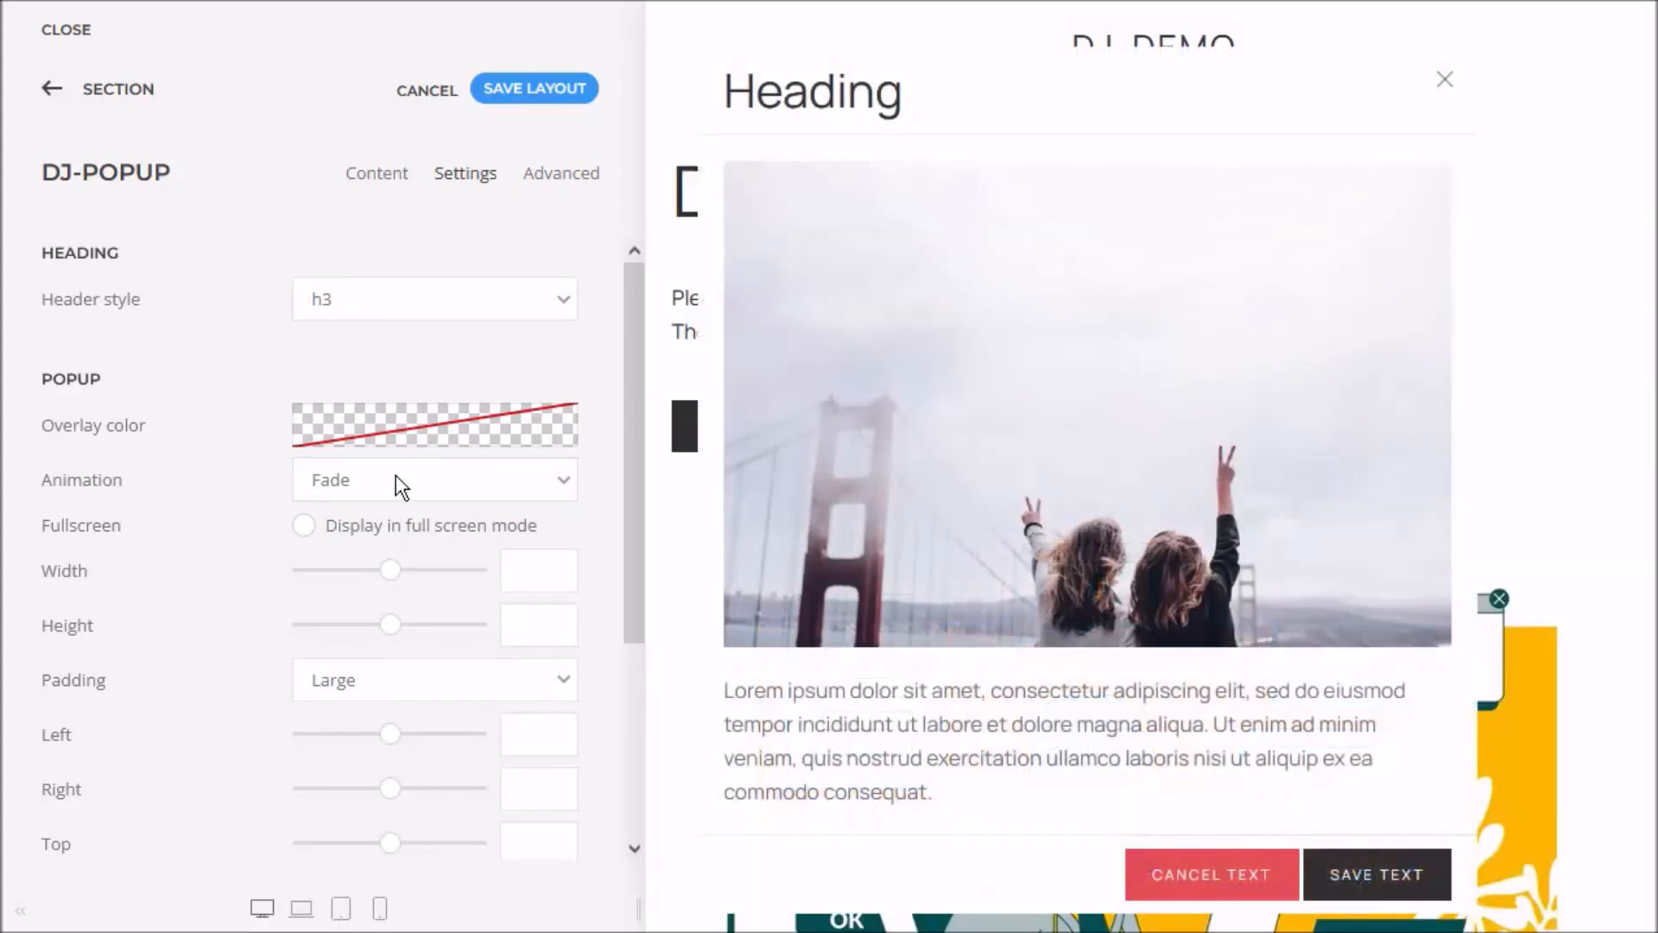
left_click(434, 480)
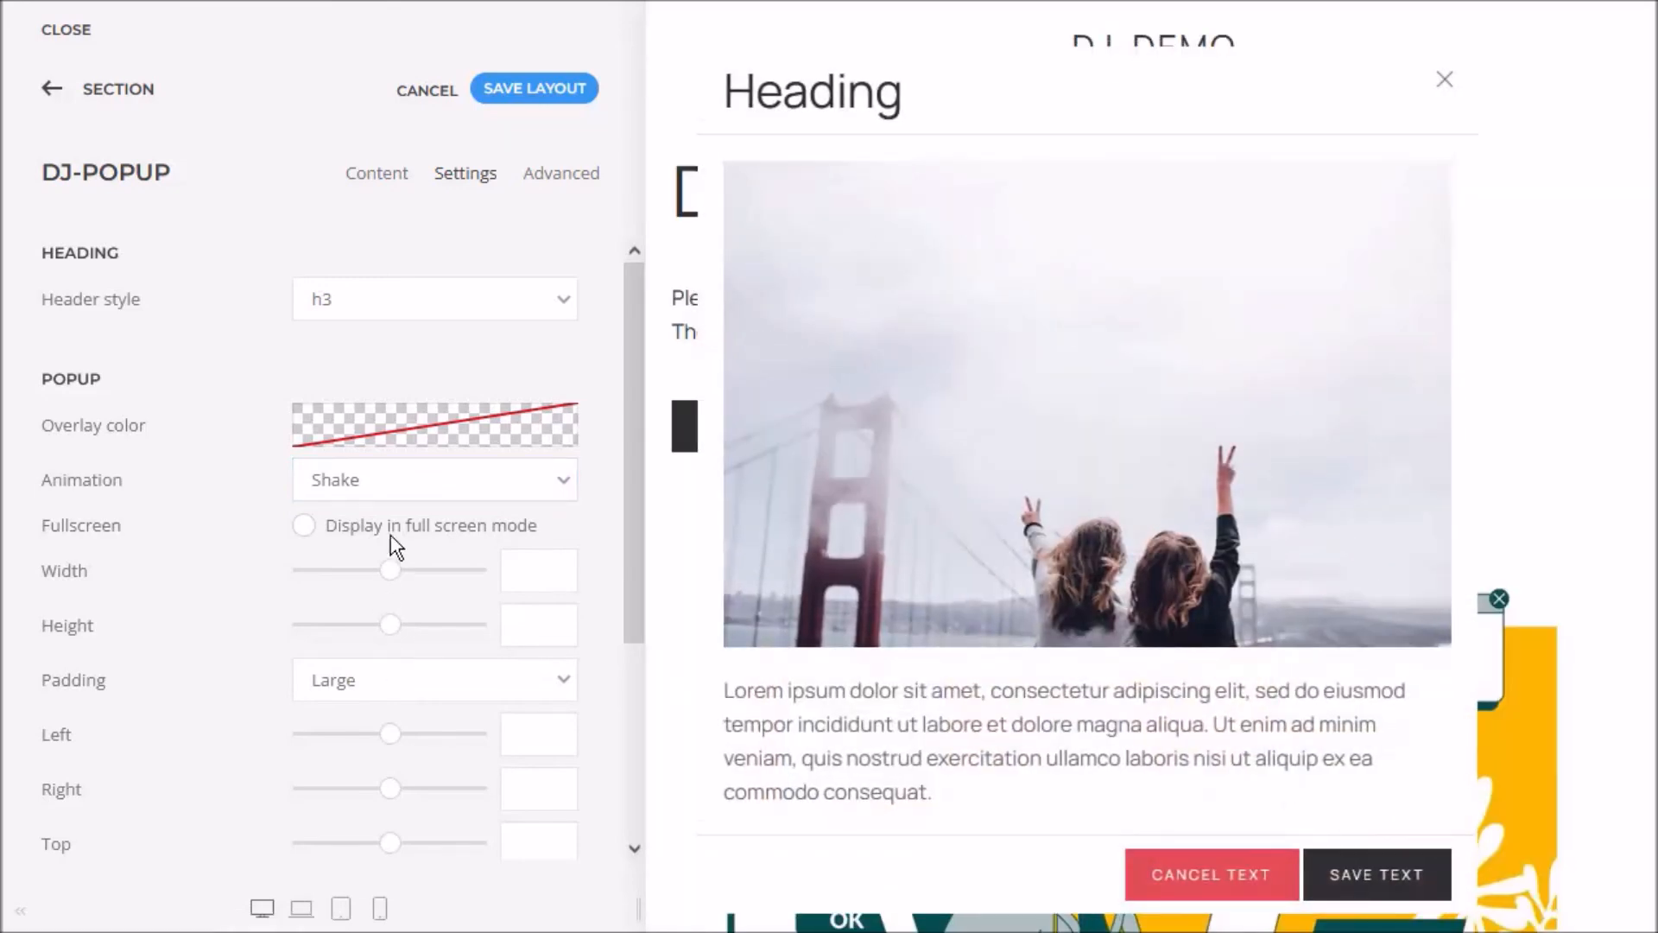
left_click(434, 480)
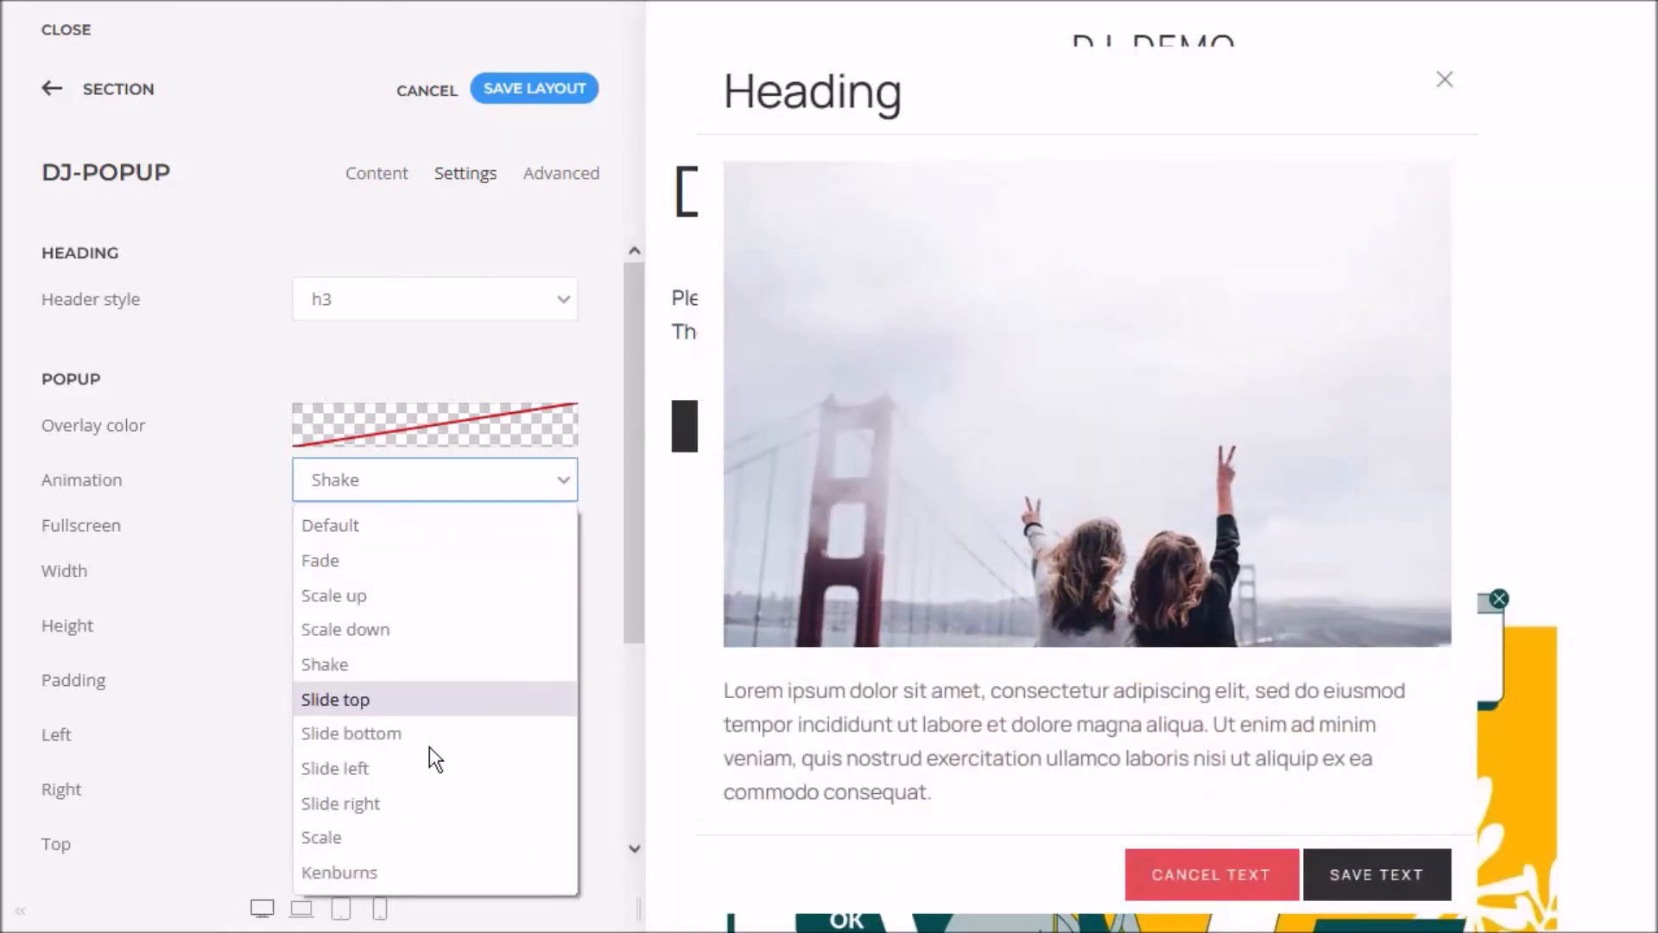
left_click(341, 803)
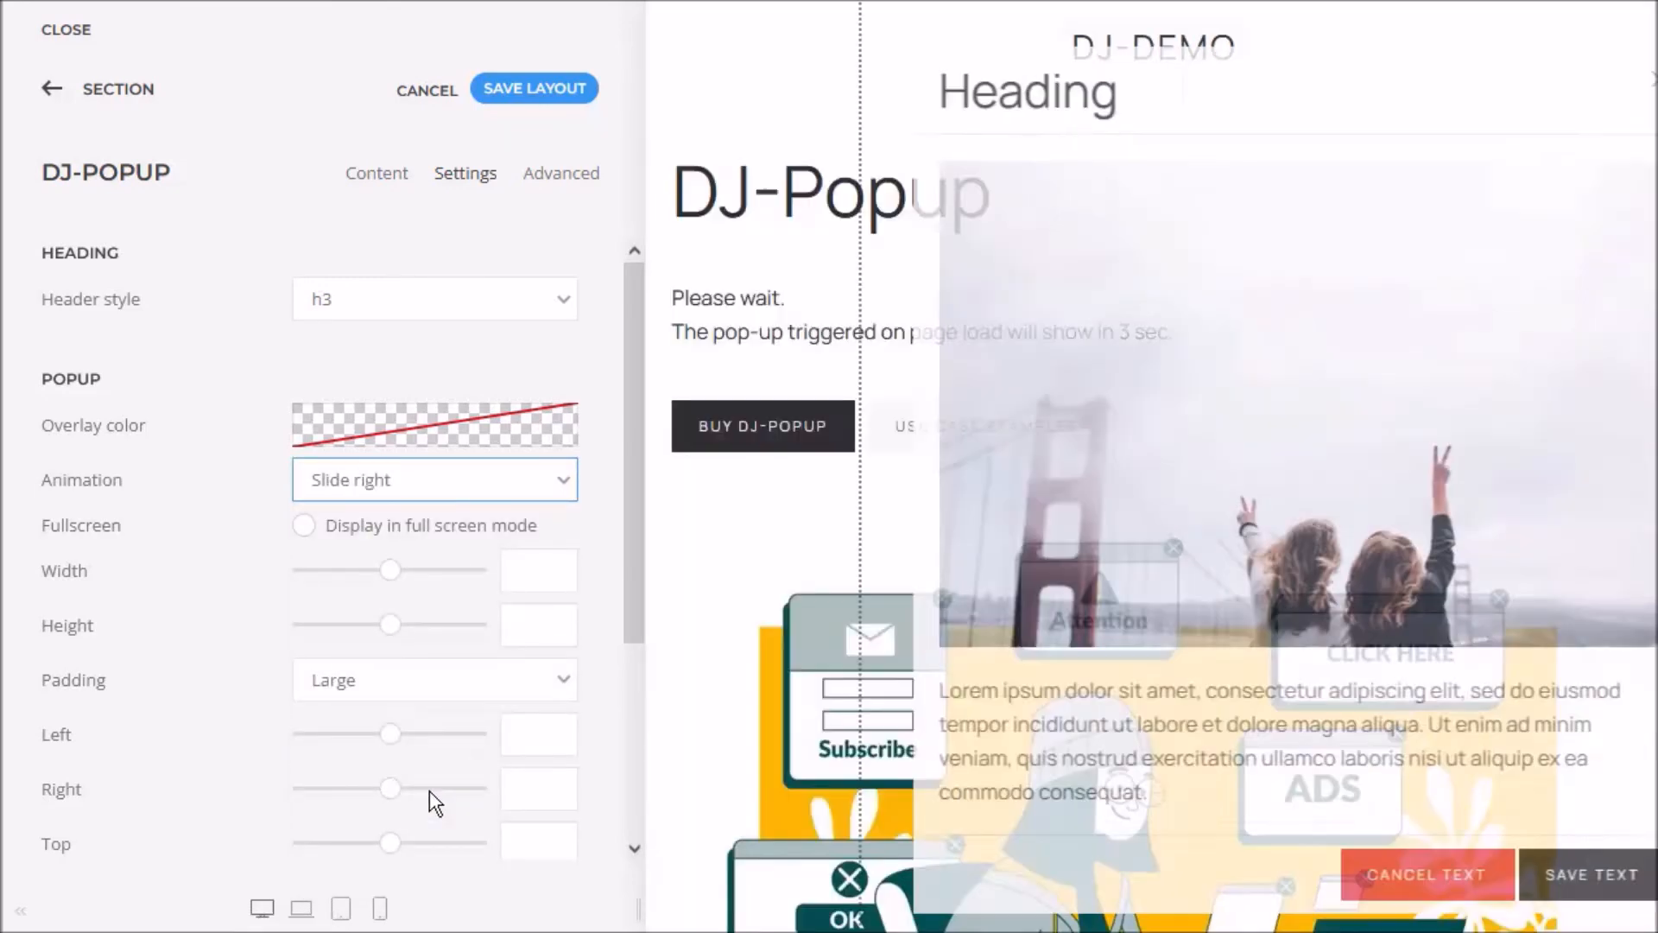
left_click(436, 480)
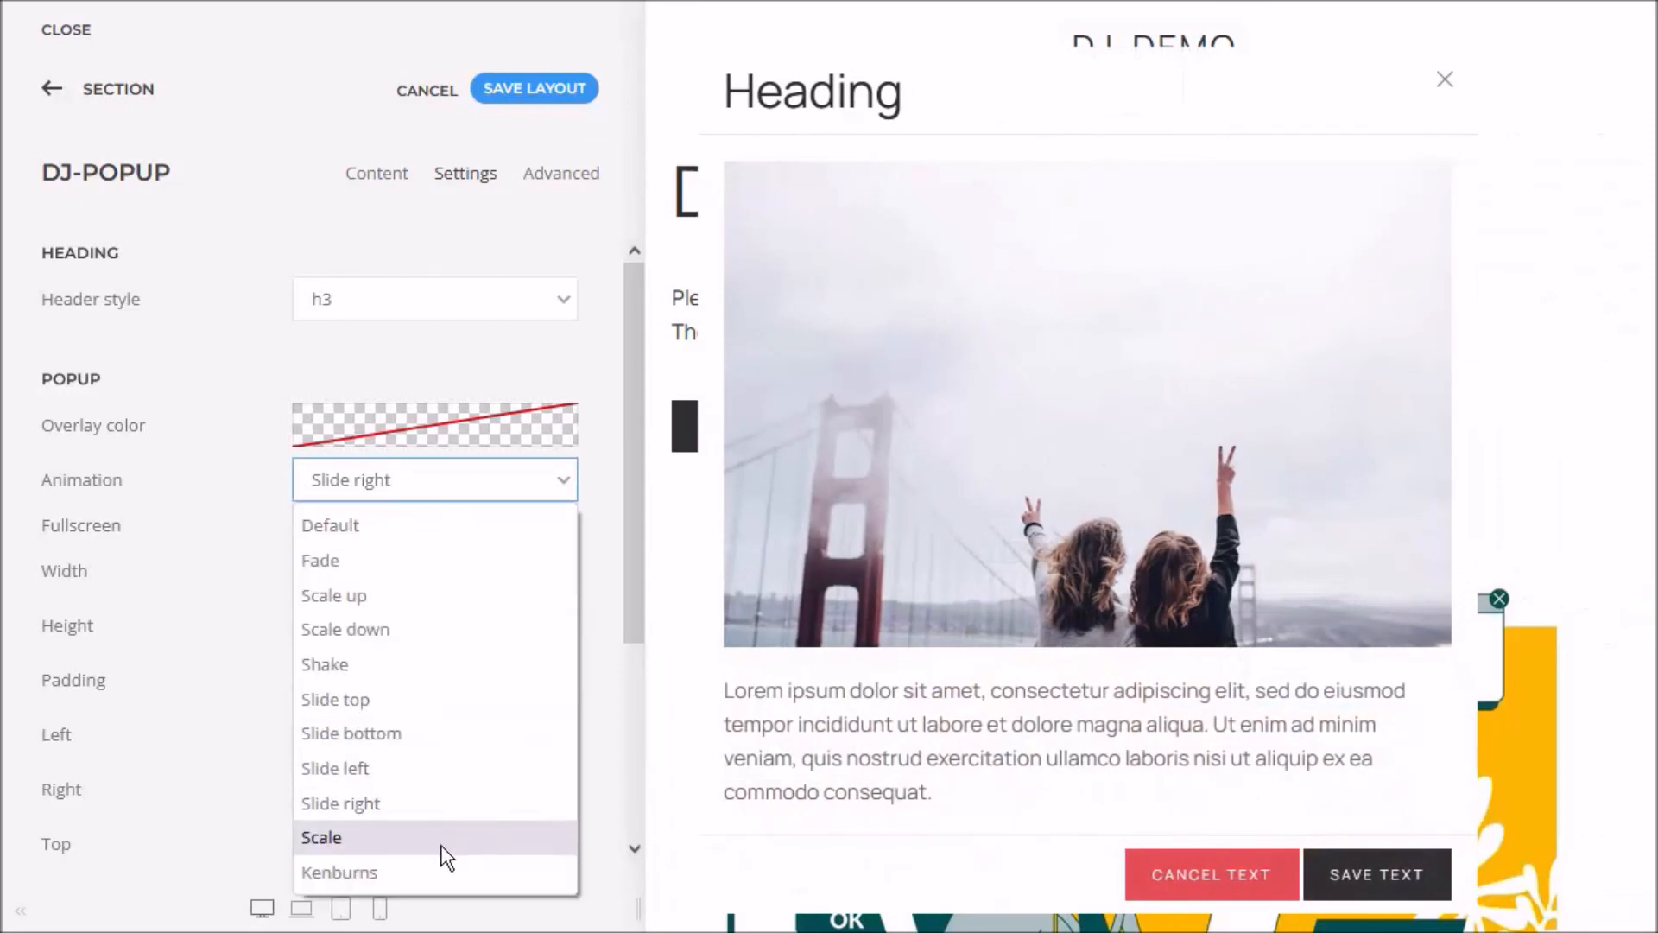
left_click(321, 837)
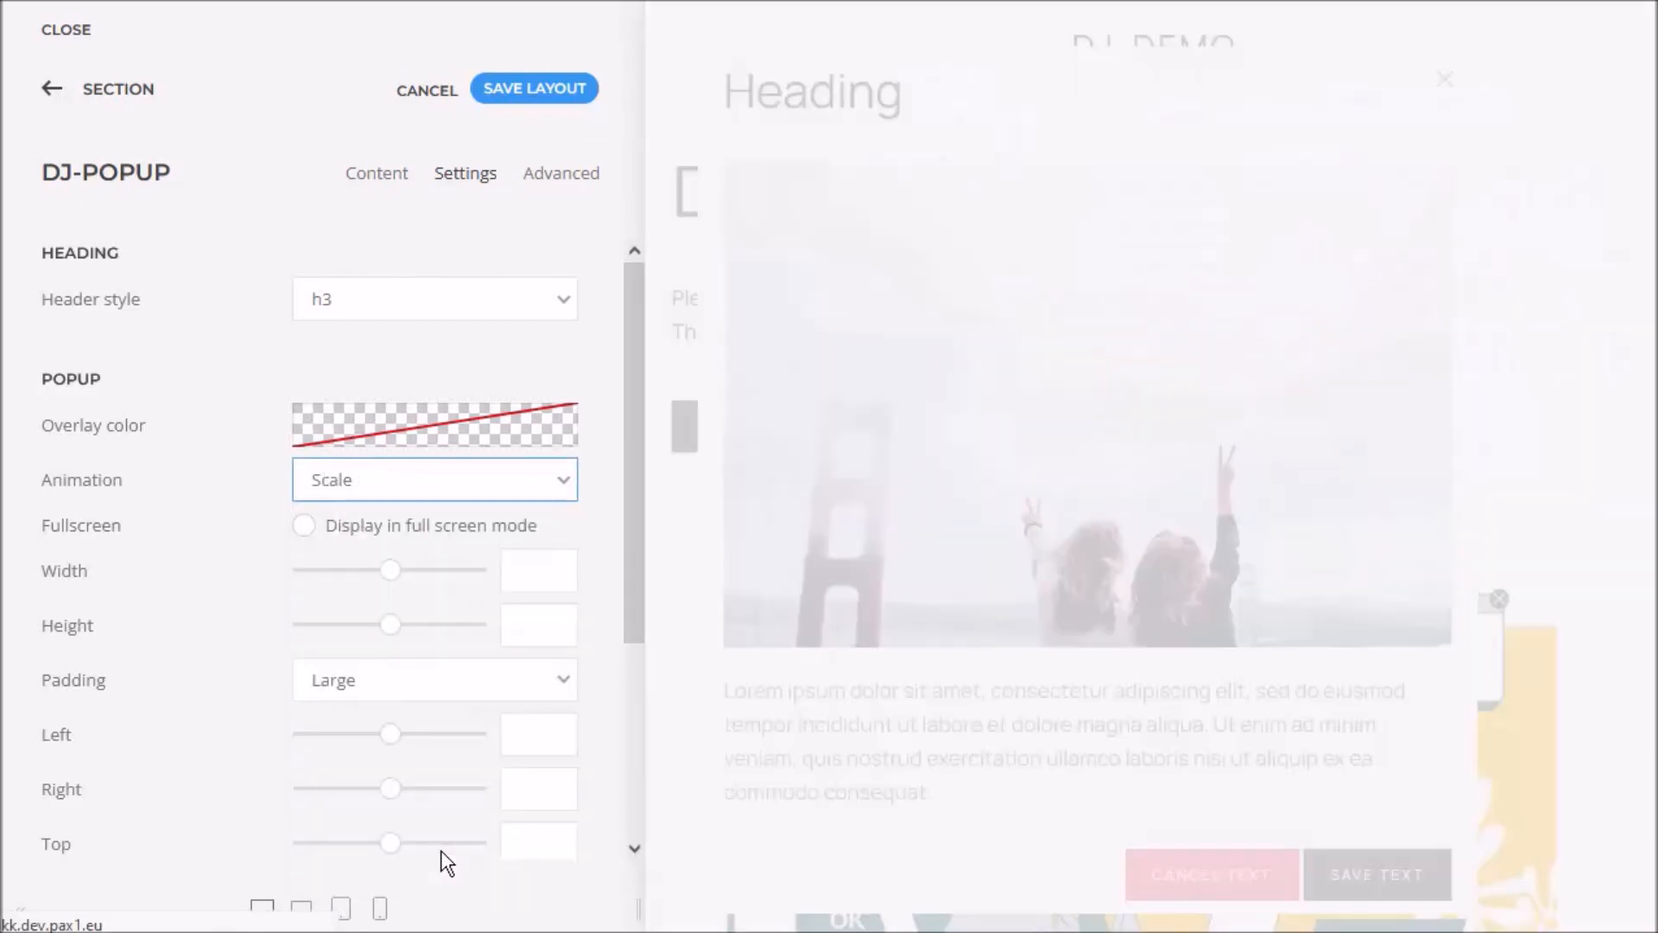